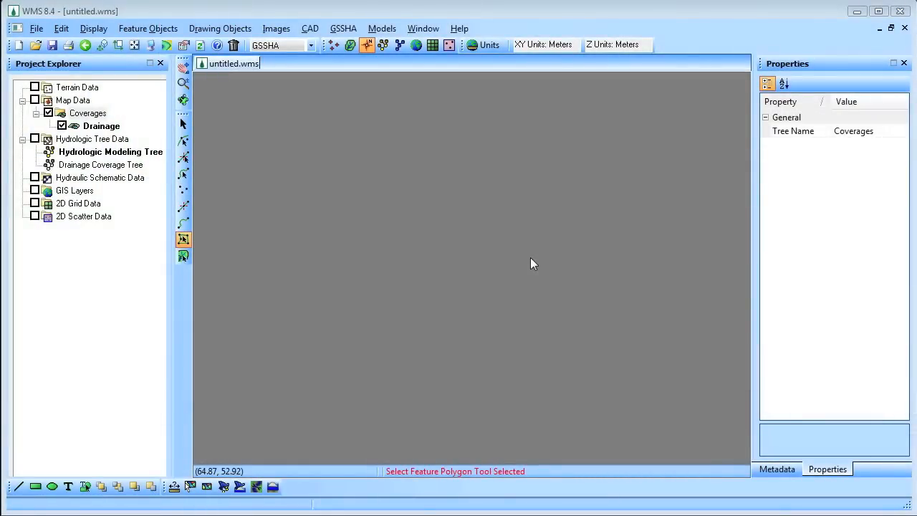
pyautogui.moveTo(484, 275)
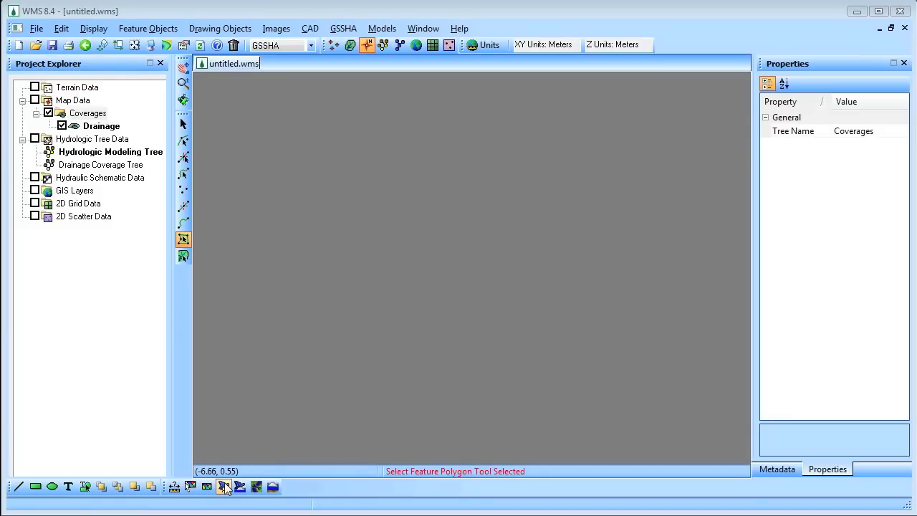
# - Start the wizard, keep the project filename and confirm the UTM NAD83 metres projection
pyautogui.click(223, 487)
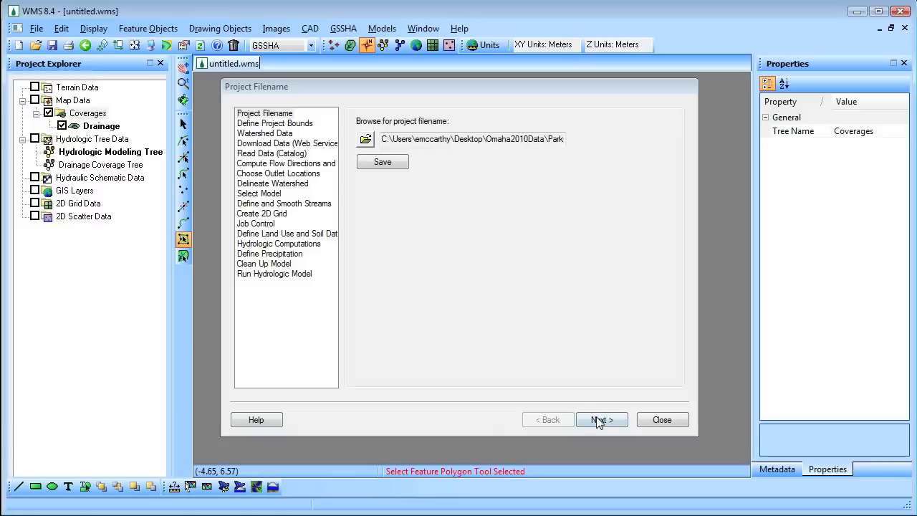
pyautogui.click(600, 419)
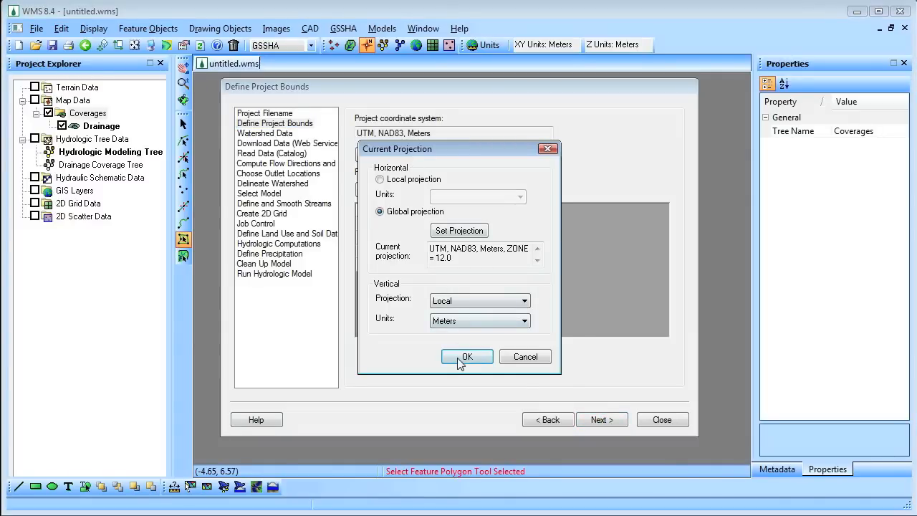
pyautogui.click(467, 357)
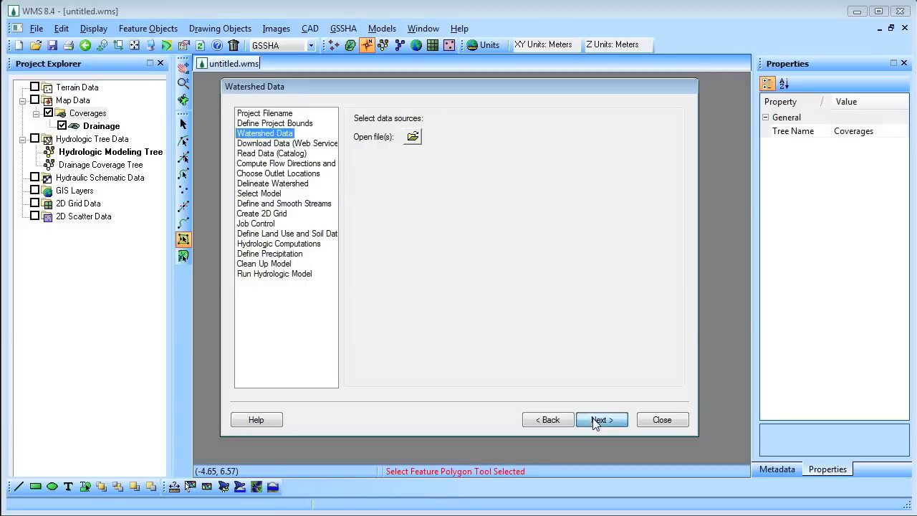
# - Import the NED .hdr elevation grid as a DEM from the elevation data folder
pyautogui.click(412, 138)
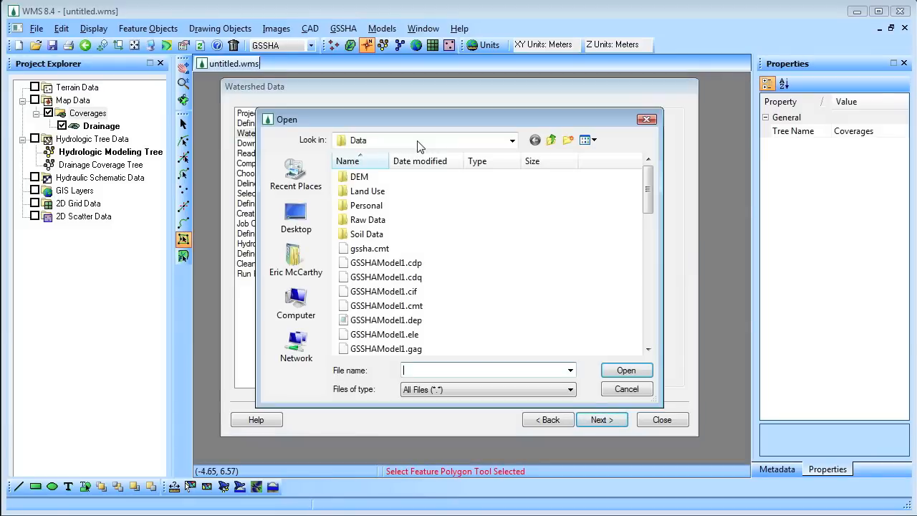
pyautogui.doubleClick(358, 176)
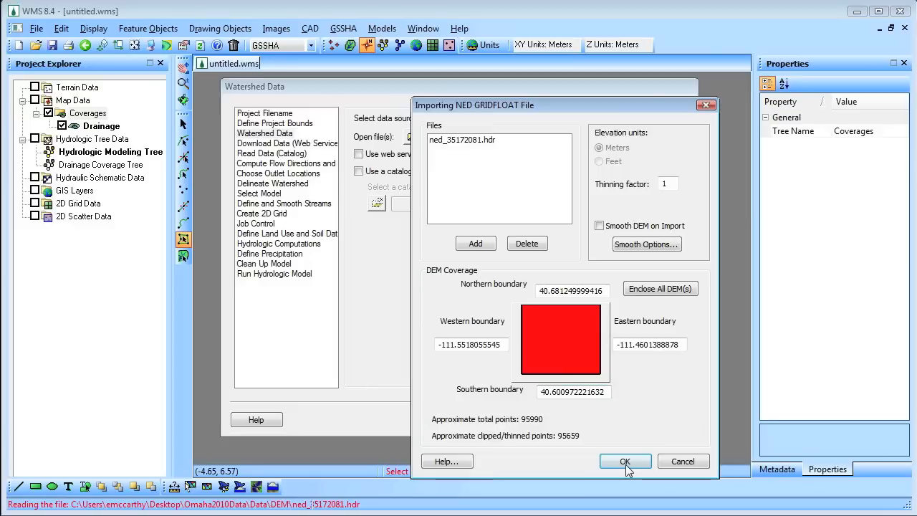
pyautogui.click(625, 461)
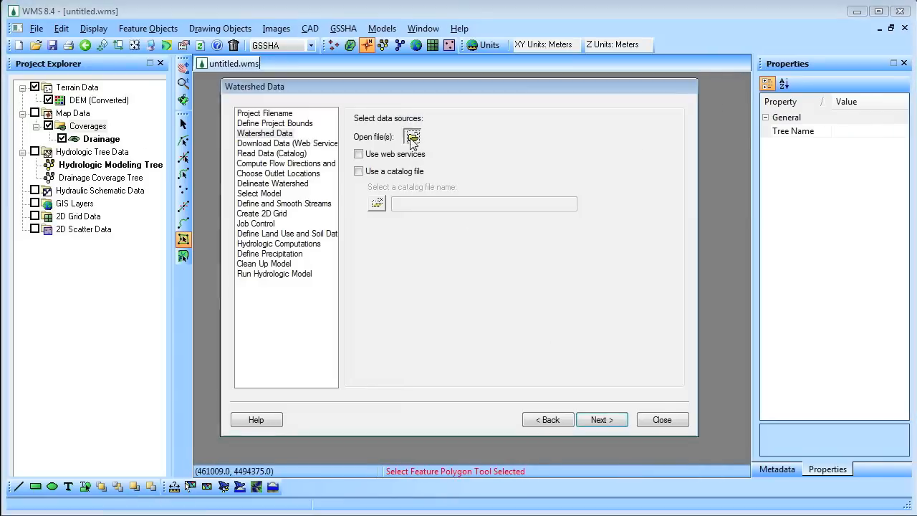
# - Load the salt_lake_city.shp land use file and browse into the SSURGO soil data folder
pyautogui.click(413, 138)
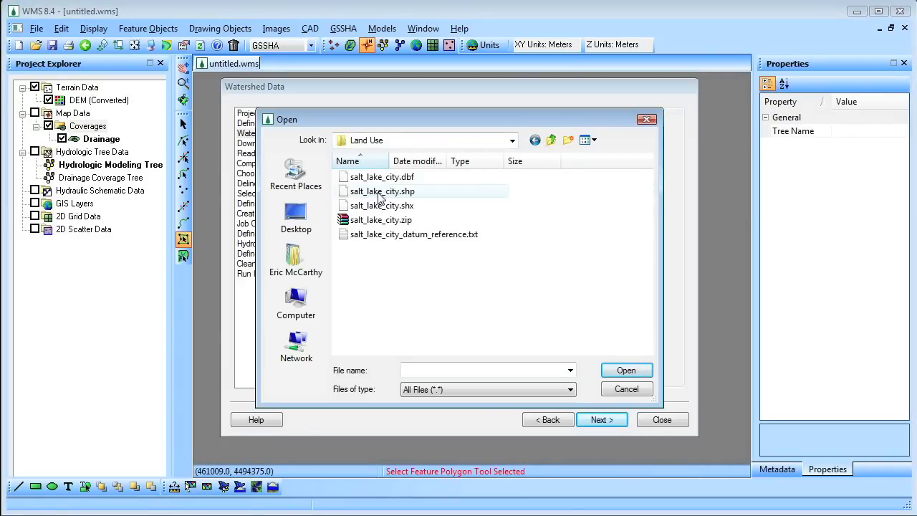
pyautogui.click(625, 370)
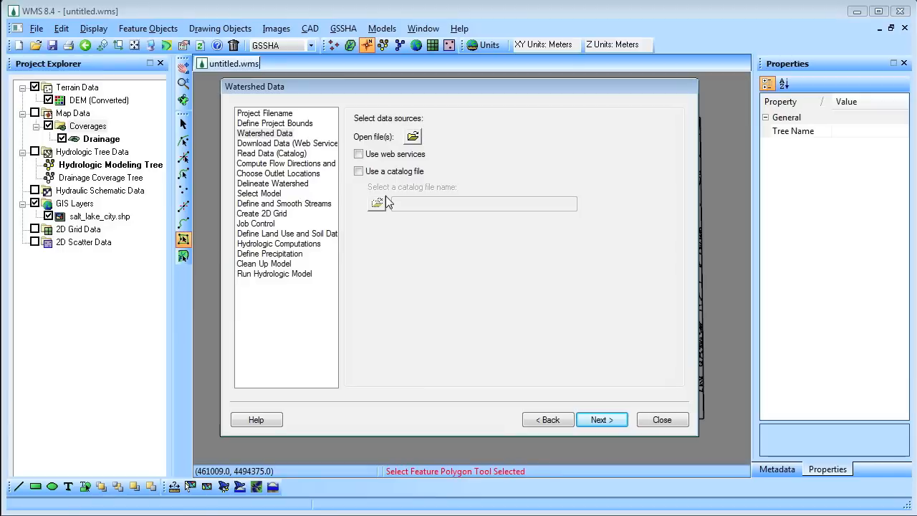
pyautogui.click(413, 138)
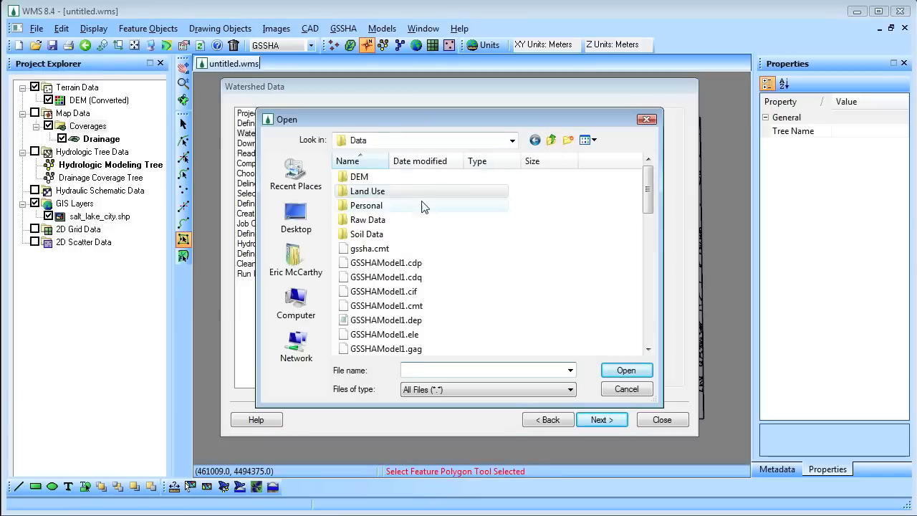
pyautogui.doubleClick(367, 233)
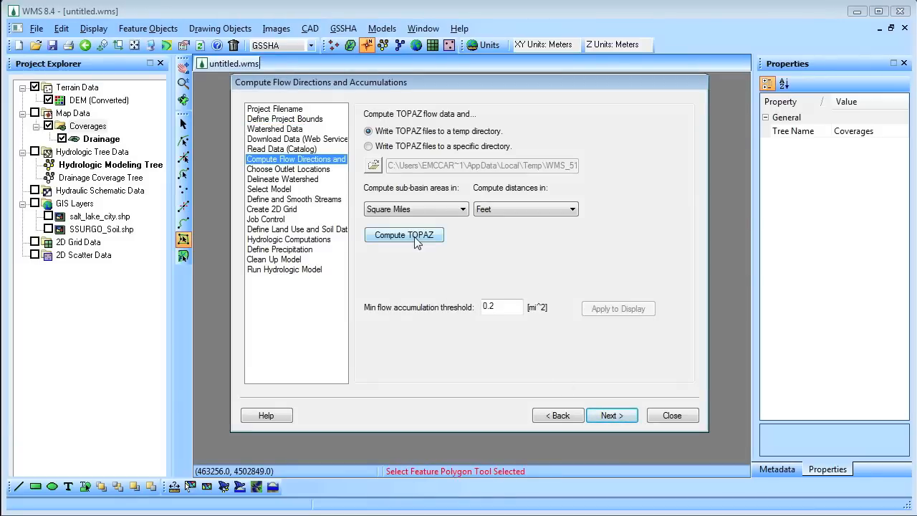
# - Compute TOPAZ flow directions and close the model wrapper output
pyautogui.click(404, 235)
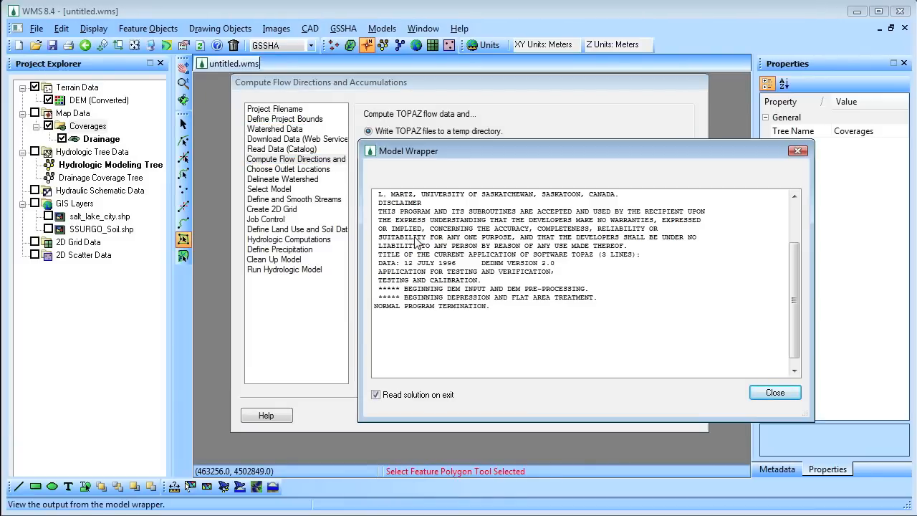
pyautogui.click(774, 393)
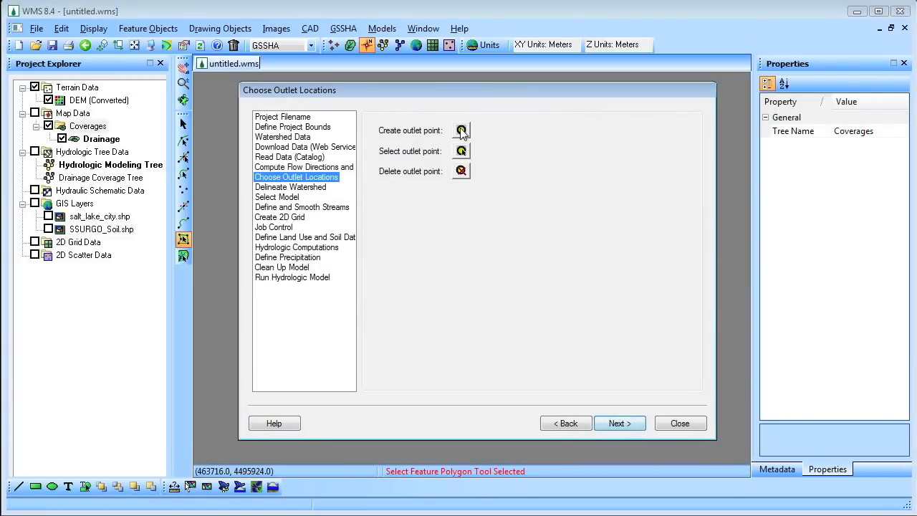
# - Place an outlet point on the stream and delineate the watershed above it
pyautogui.click(462, 130)
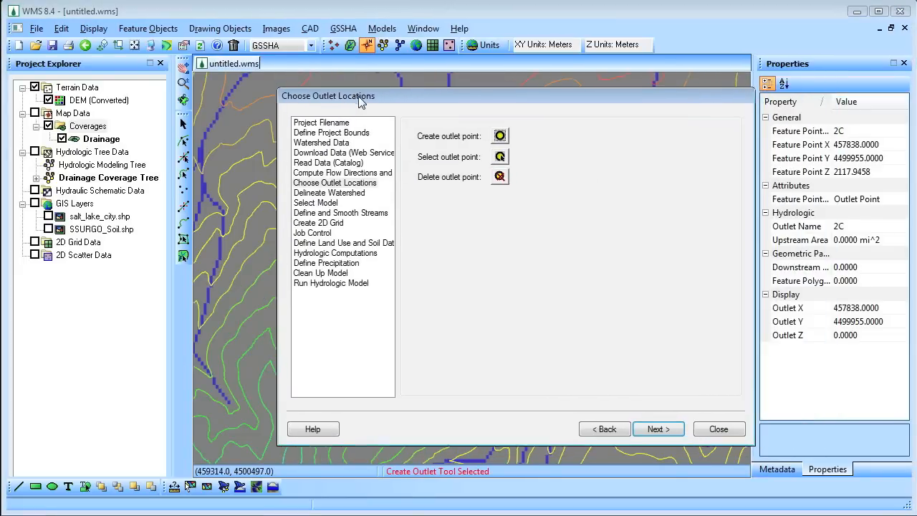
pyautogui.click(654, 429)
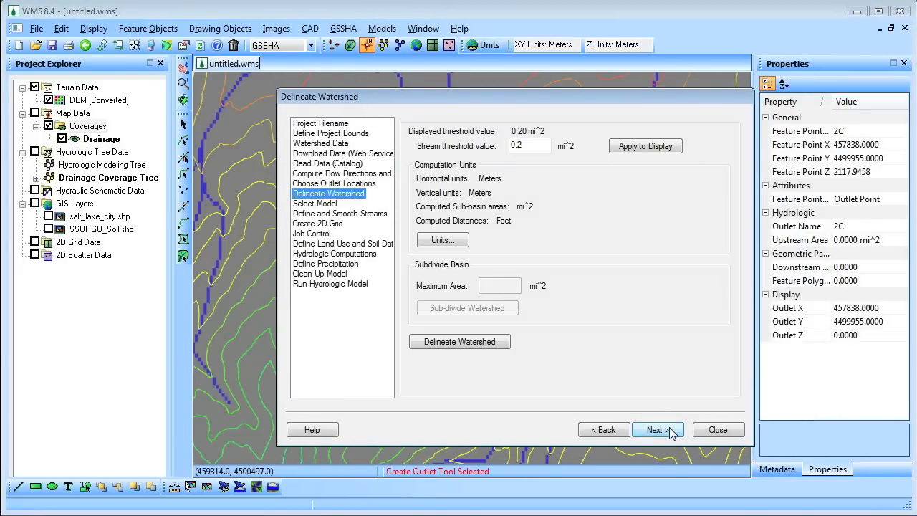
pyautogui.click(459, 341)
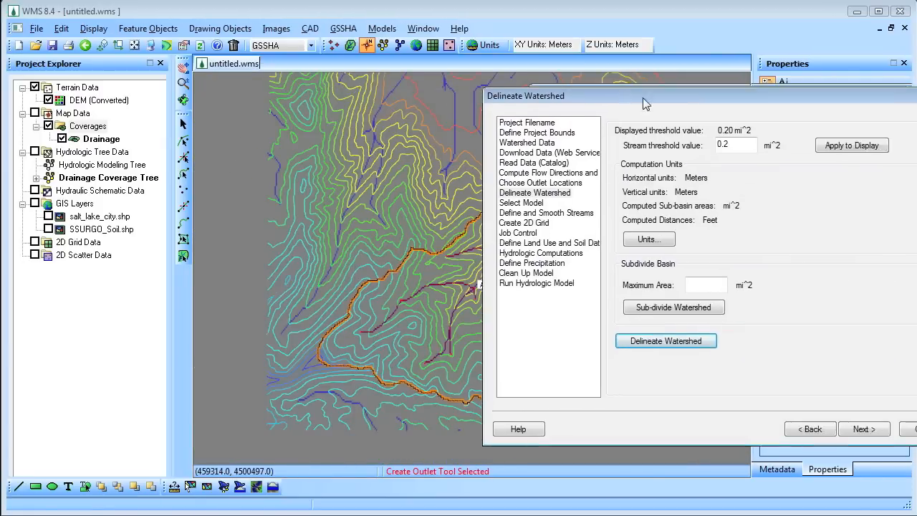
# - Choose GSSHA as the model and initialize its data
pyautogui.click(863, 428)
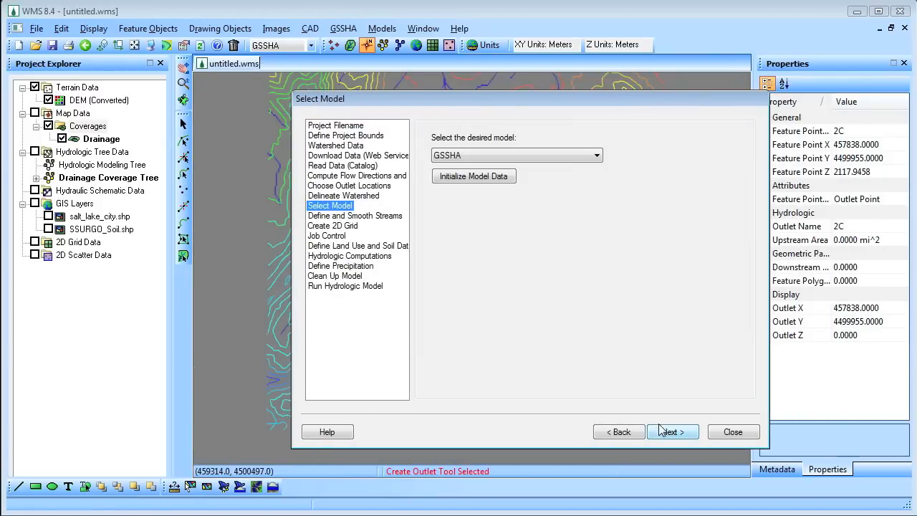
pyautogui.click(472, 177)
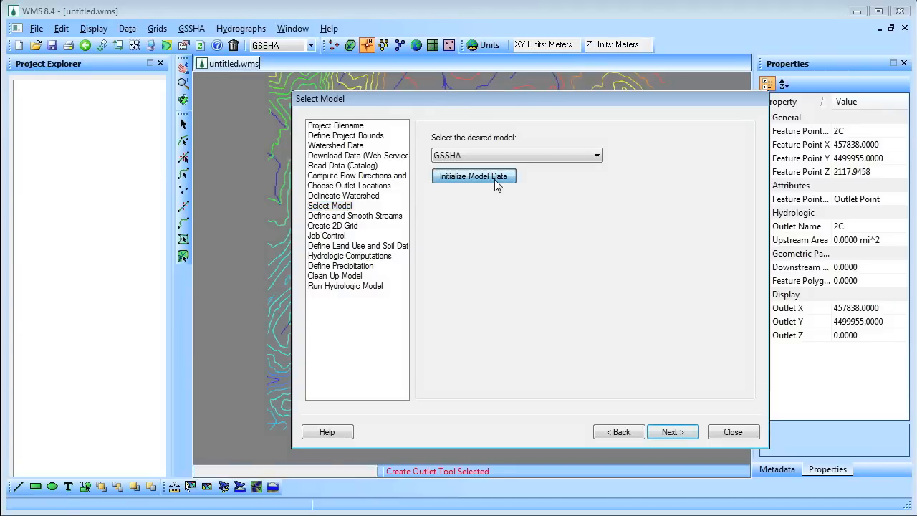
pyautogui.click(473, 176)
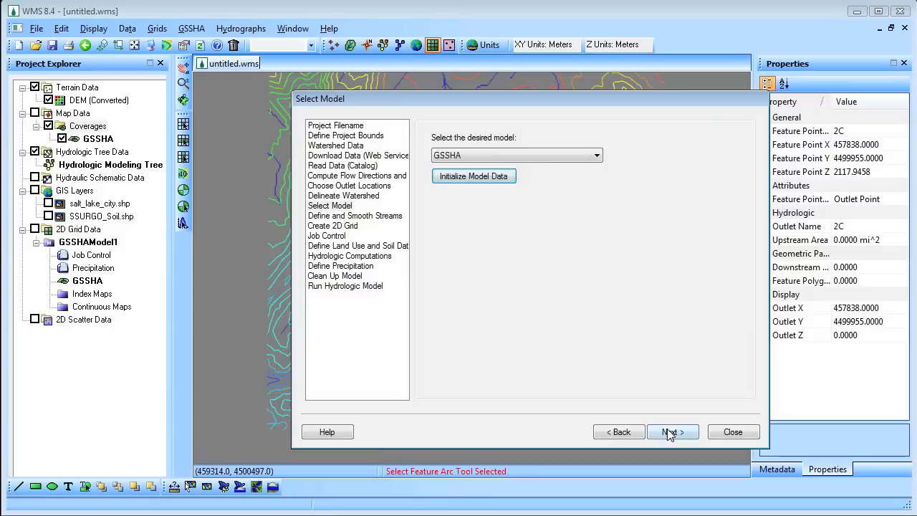
pyautogui.click(672, 432)
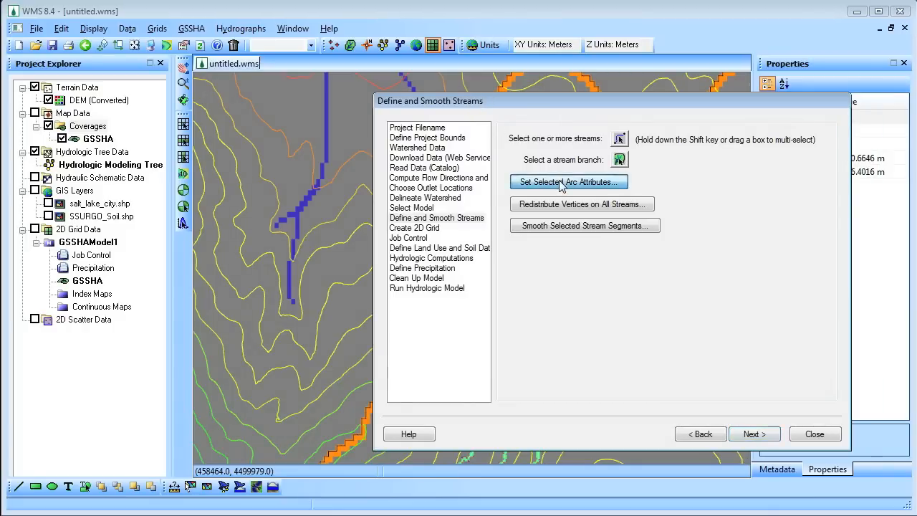
# - Give the selected stream arcs the trapezoidal channel type
pyautogui.click(568, 180)
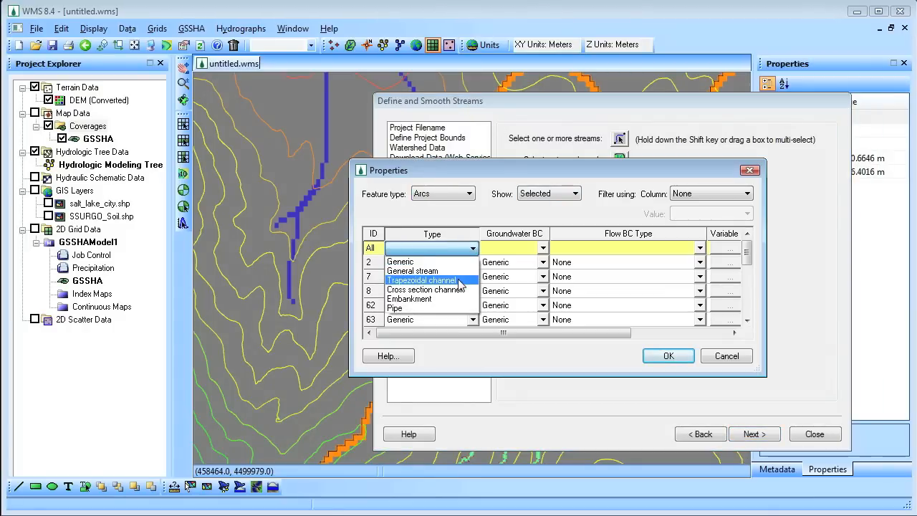
pyautogui.click(421, 280)
pyautogui.write('1.5')
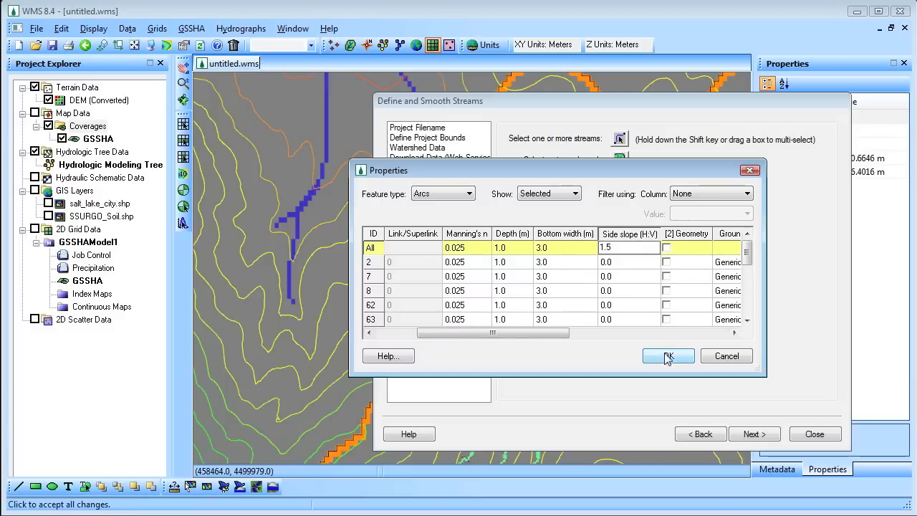
pyautogui.click(666, 355)
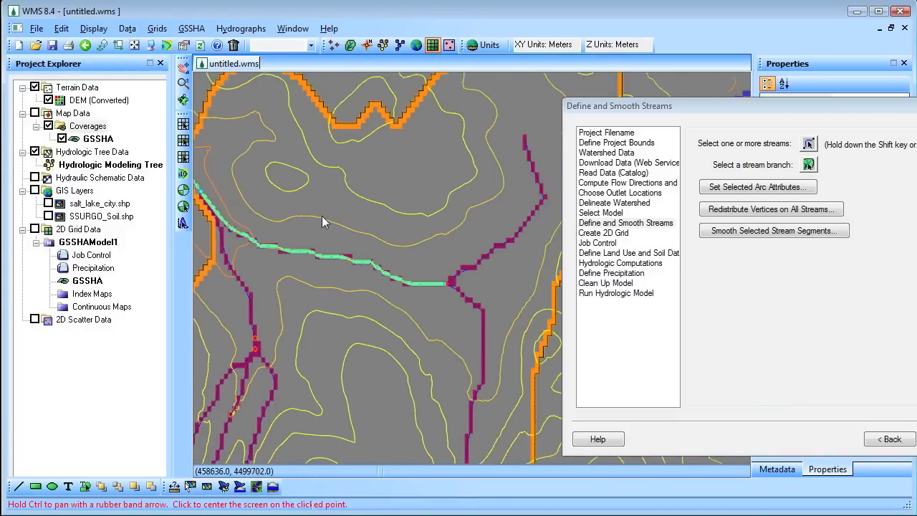
# - Smooth the stream elevation profiles by interpolating along each selected segment
pyautogui.click(774, 229)
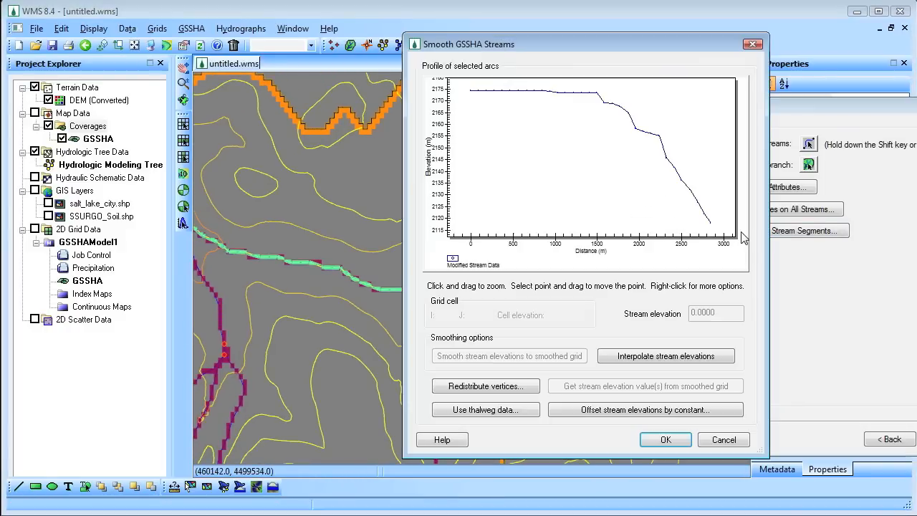
pyautogui.click(665, 356)
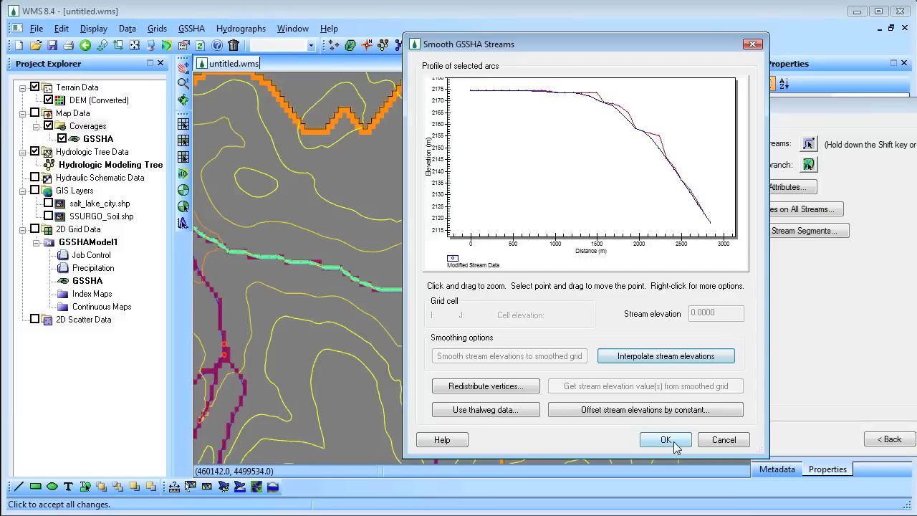
pyautogui.click(665, 439)
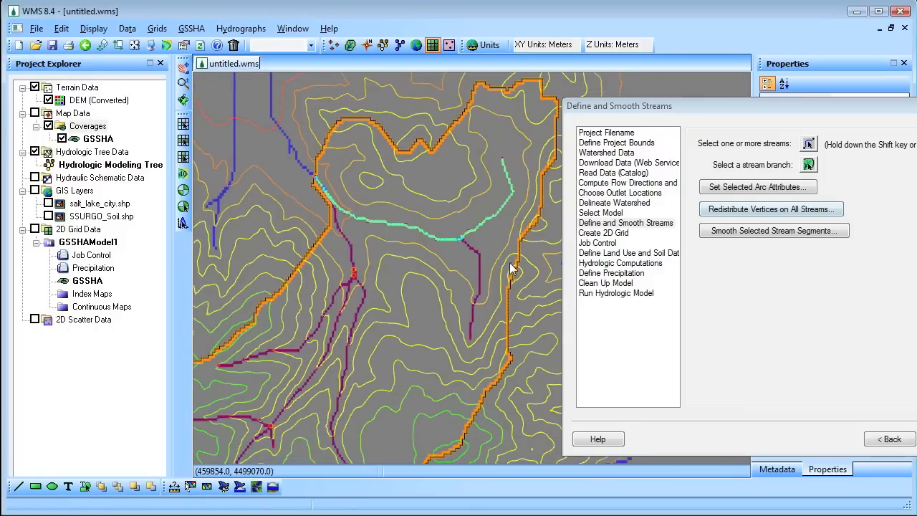
pyautogui.click(774, 229)
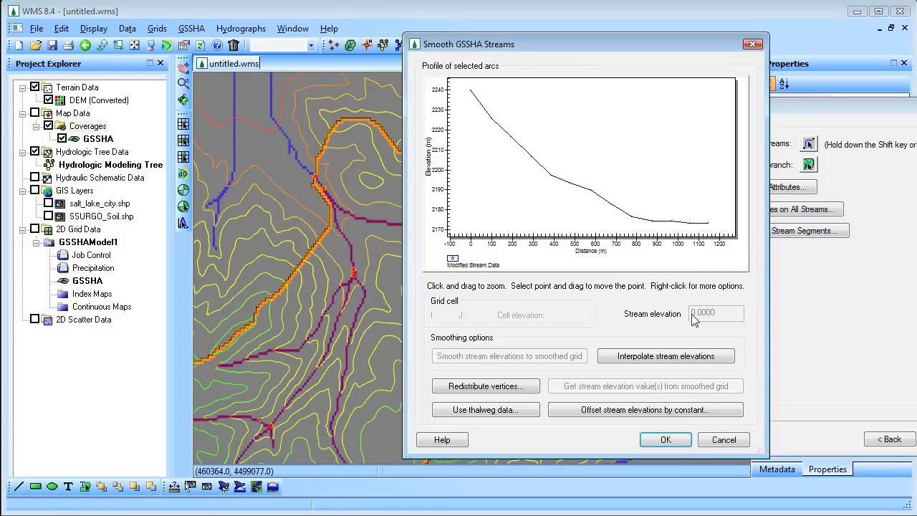
pyautogui.click(665, 438)
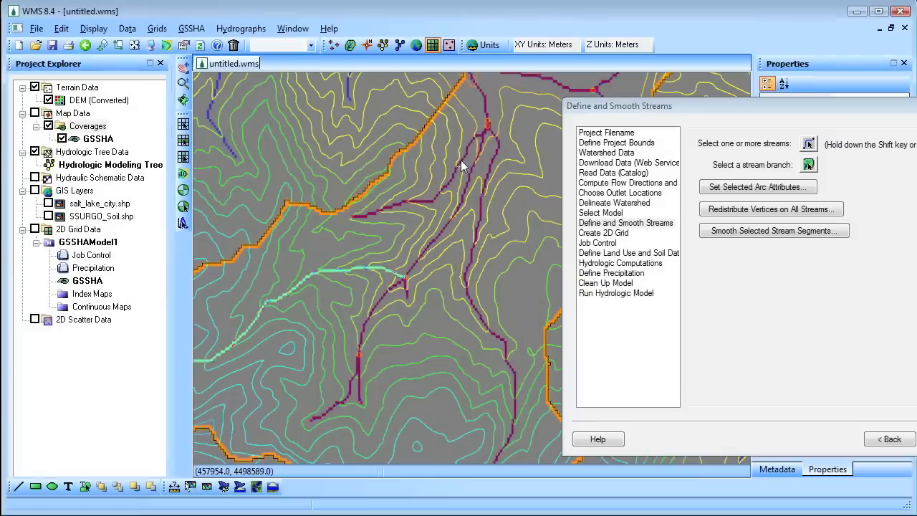
pyautogui.click(774, 229)
pyautogui.write('90')
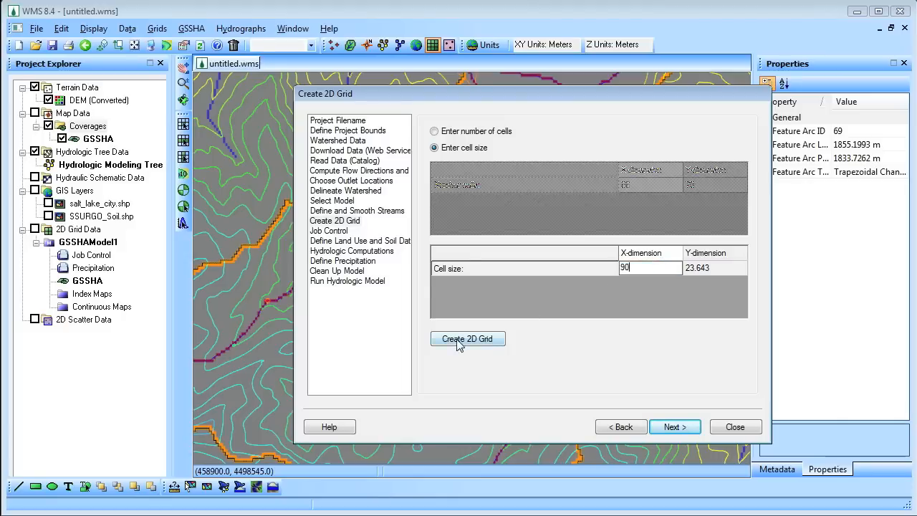
# - Create the 2D grid with 90 m cells, interpolating elevations from the DEM
pyautogui.click(468, 338)
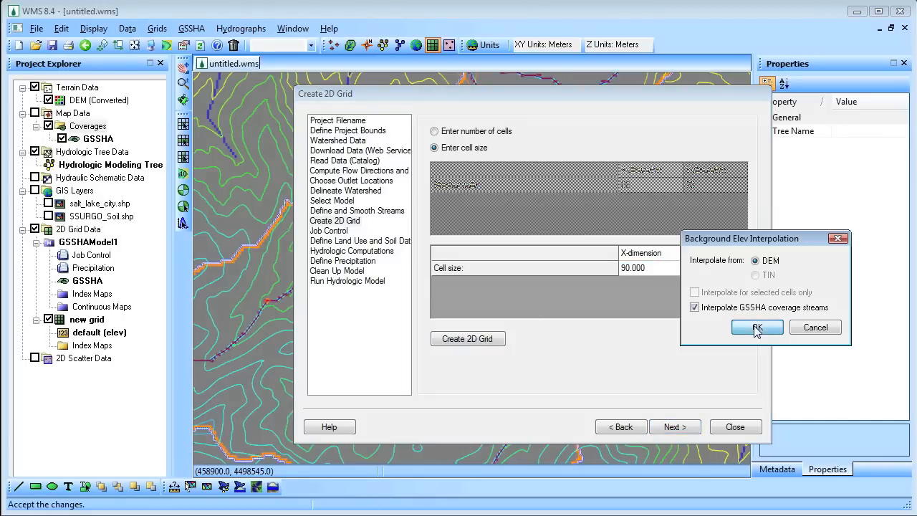
pyautogui.click(756, 327)
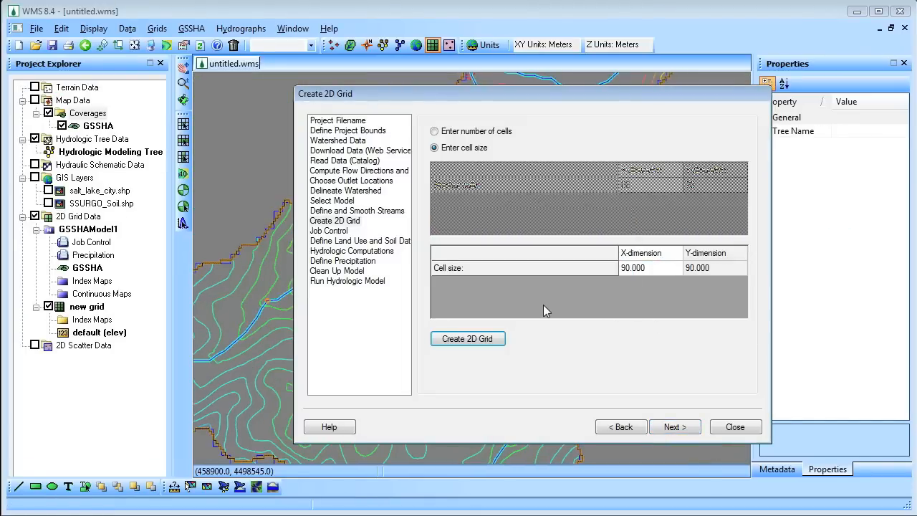
pyautogui.click(467, 338)
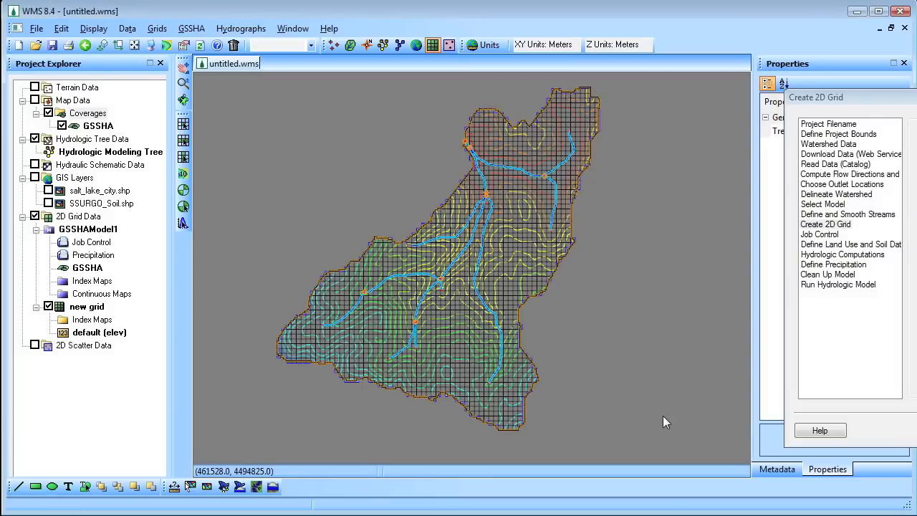
# - Turn off cell fill in the grid Display Options
pyautogui.click(95, 28)
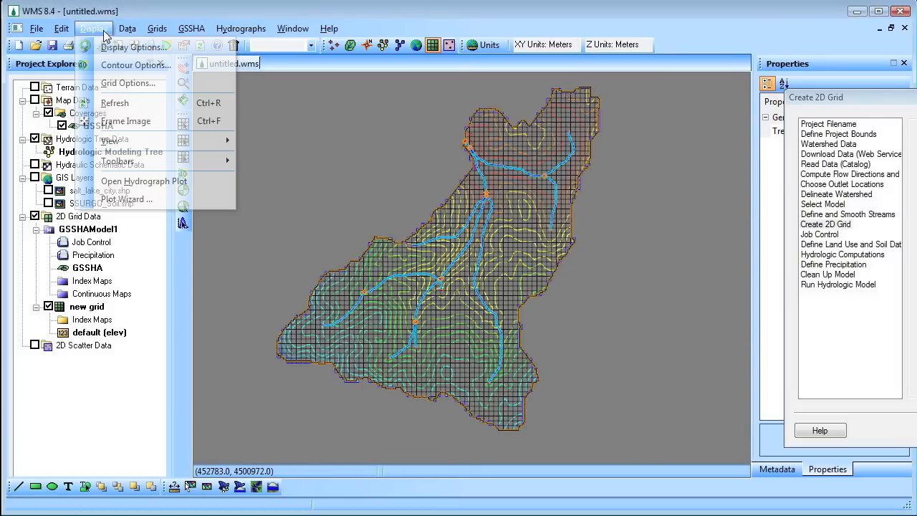
pyautogui.click(131, 46)
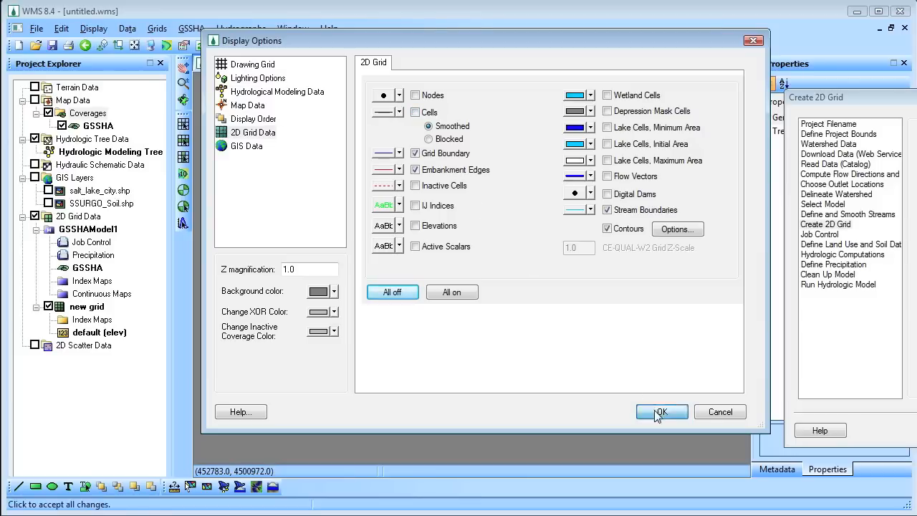
pyautogui.click(658, 411)
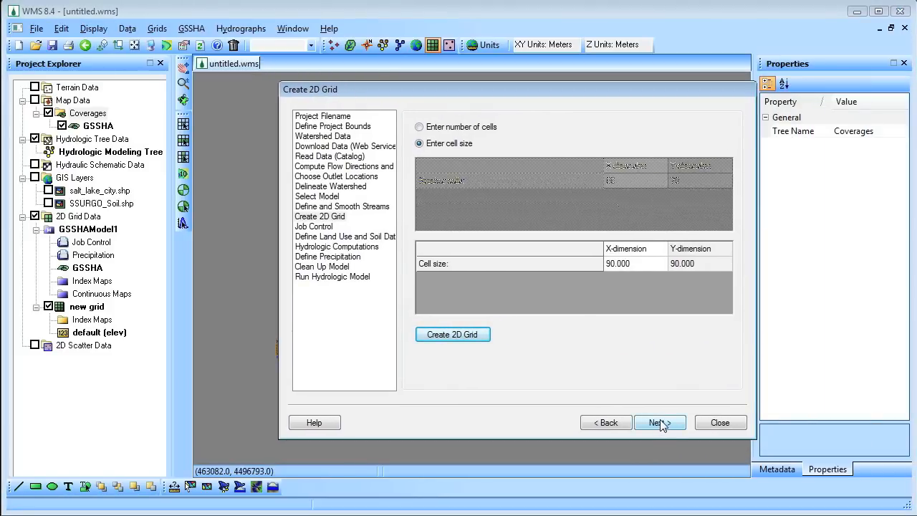
# - Accept the job control dates and create coverages from the two shapefiles
pyautogui.click(659, 422)
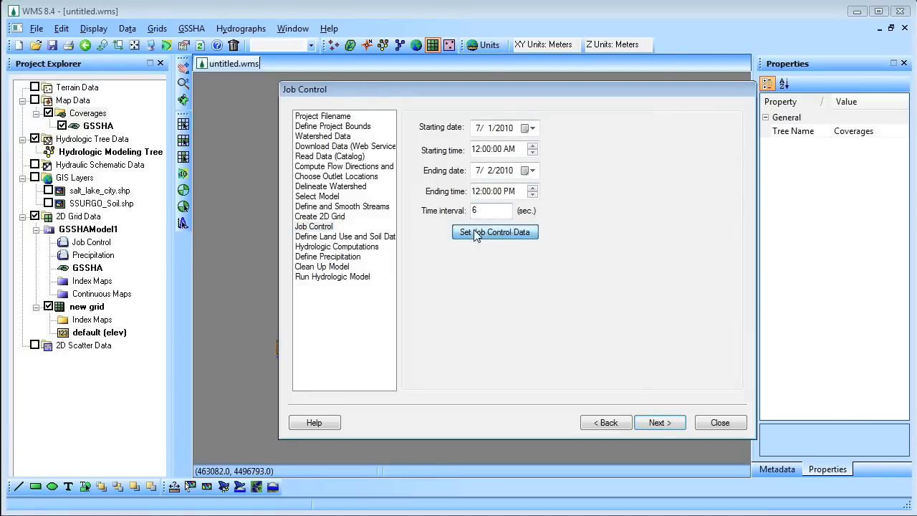
pyautogui.moveTo(660, 421)
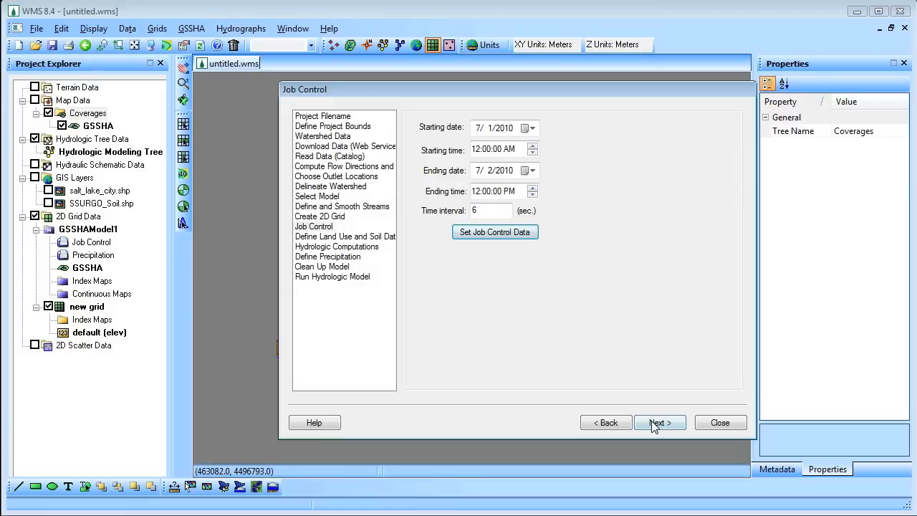
pyautogui.click(659, 421)
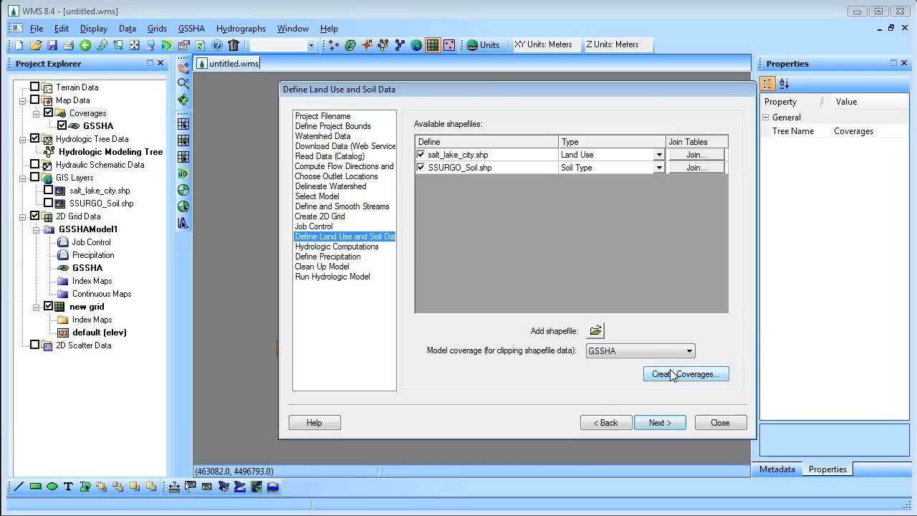
pyautogui.click(685, 374)
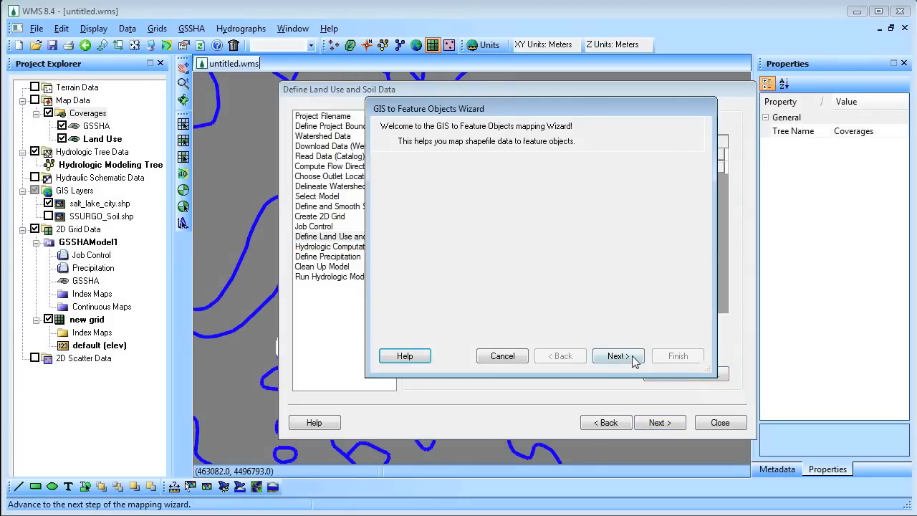
# - Map the land use and soil type attributes in the GIS to Feature Objects wizard
pyautogui.click(618, 356)
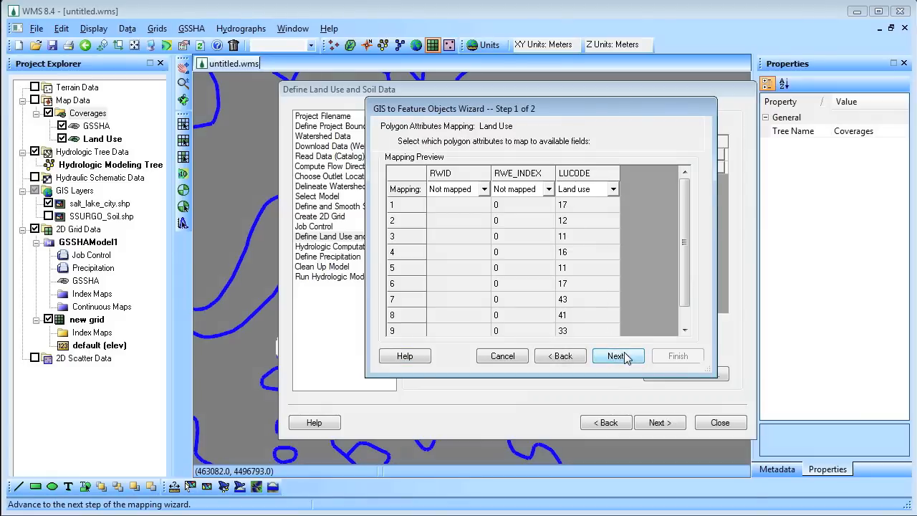
pyautogui.click(617, 355)
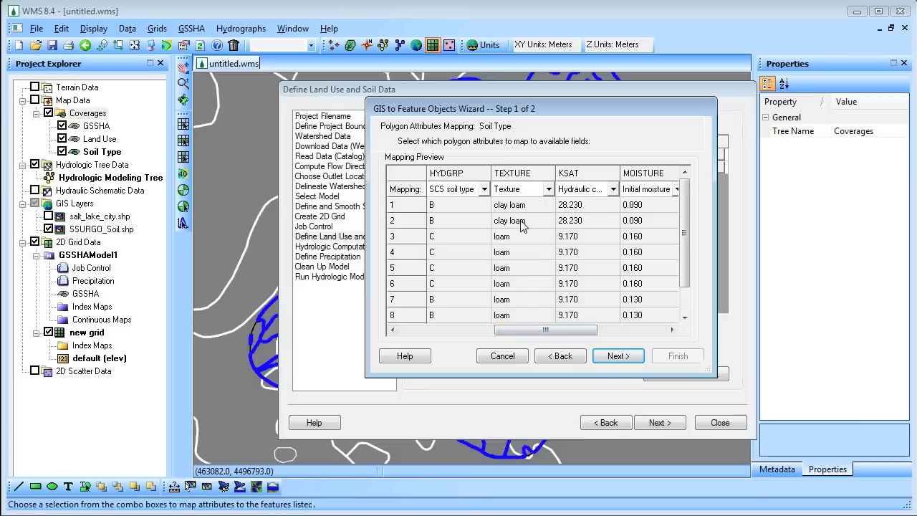
pyautogui.click(618, 355)
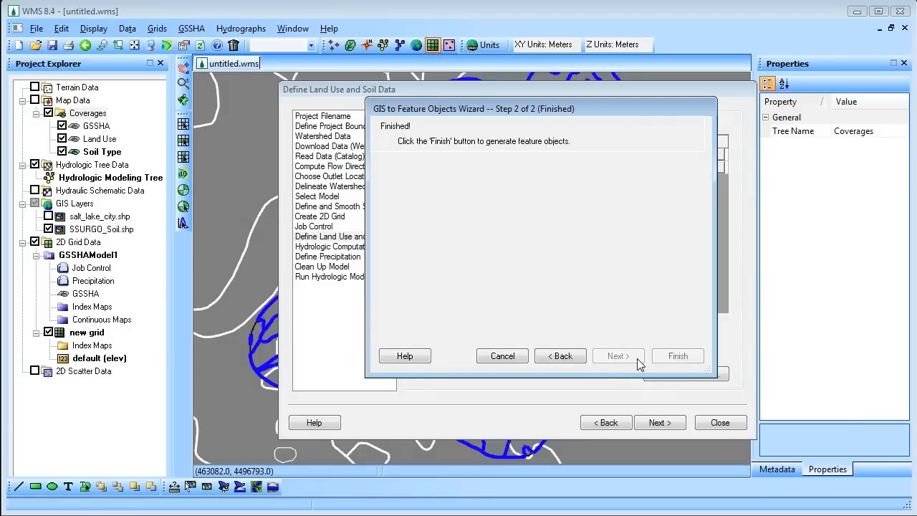
pyautogui.click(676, 355)
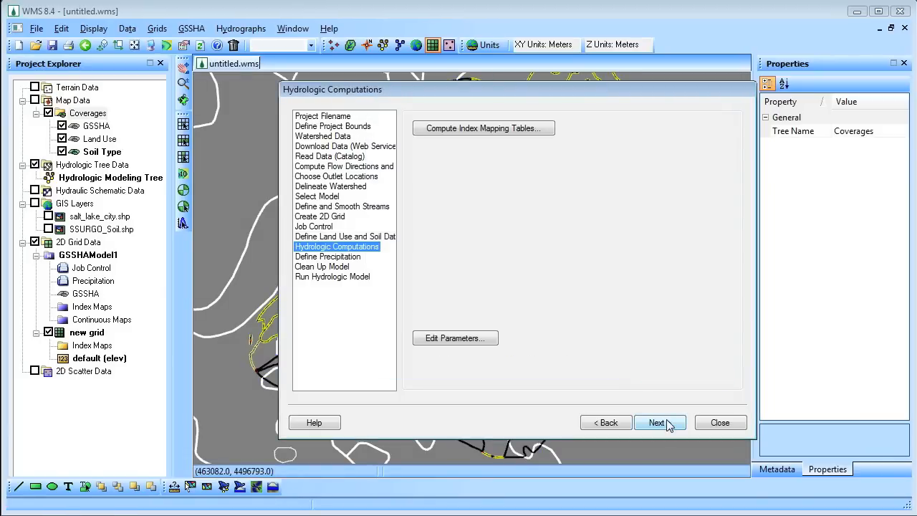
# - Build Land Use and Soil Type index maps on the grid from the coverages
pyautogui.click(483, 128)
pyautogui.write('Land Us')
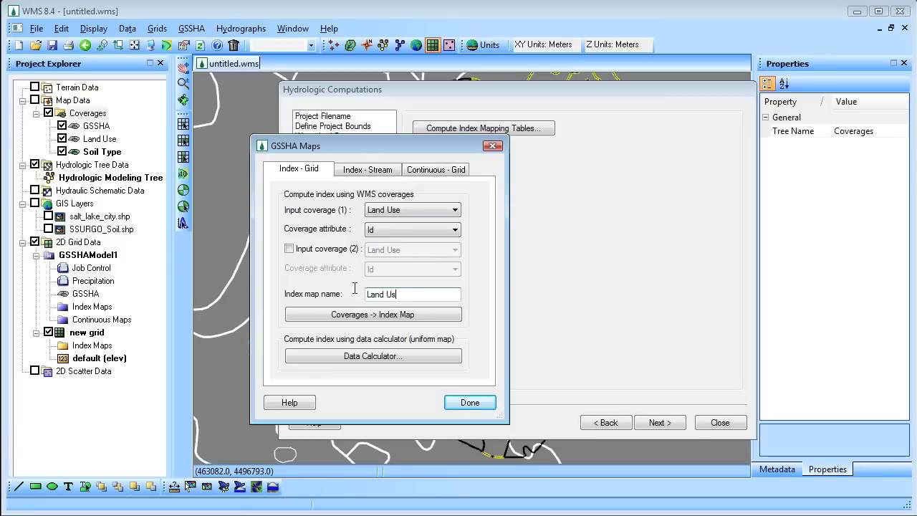
pyautogui.click(372, 314)
pyautogui.write('S')
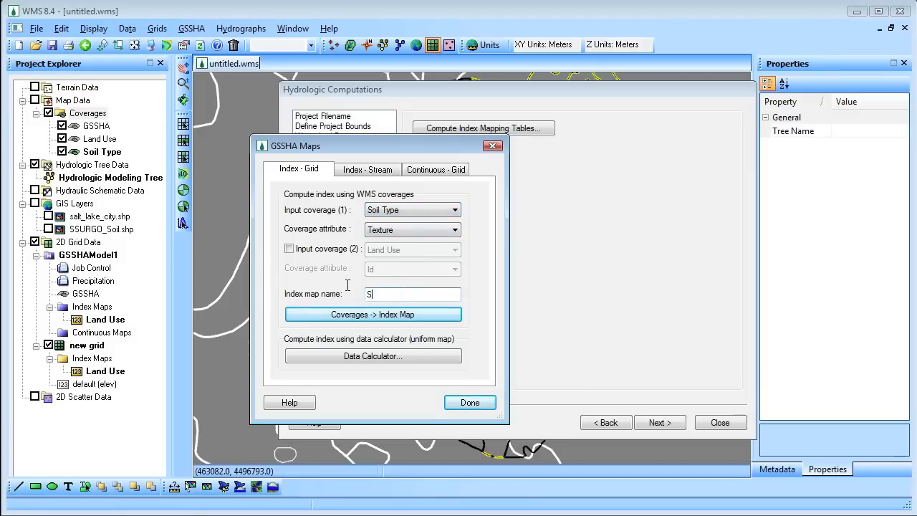
pyautogui.write('oil Type')
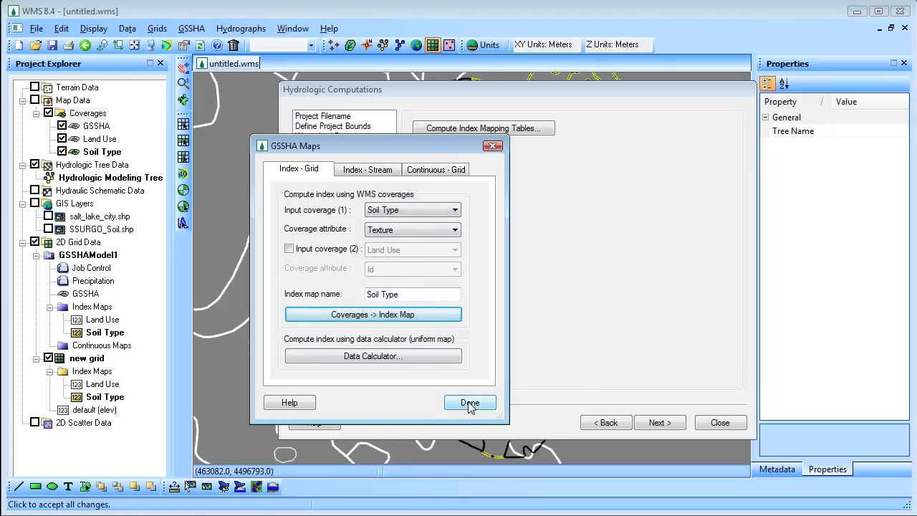
pyautogui.click(470, 401)
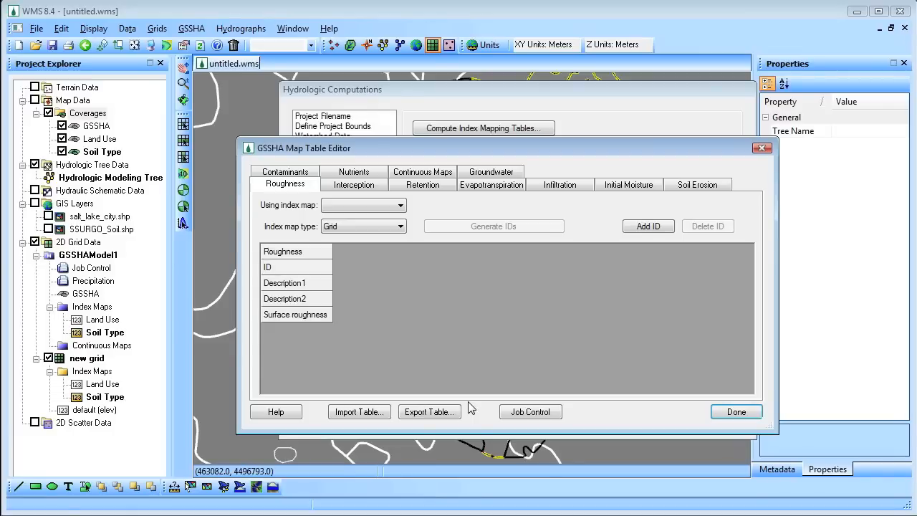
# - Assign the Land Use map to roughness and switch infiltration to Green and Ampt
pyautogui.click(399, 205)
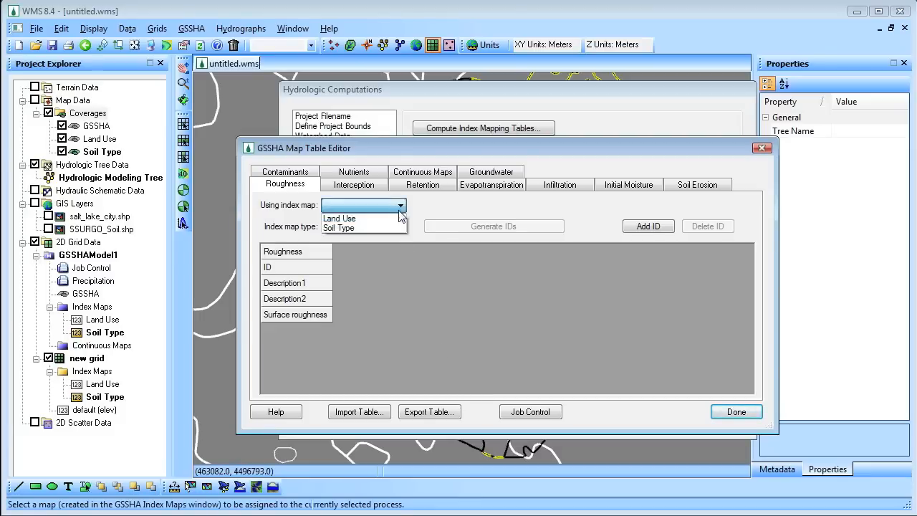
pyautogui.click(340, 218)
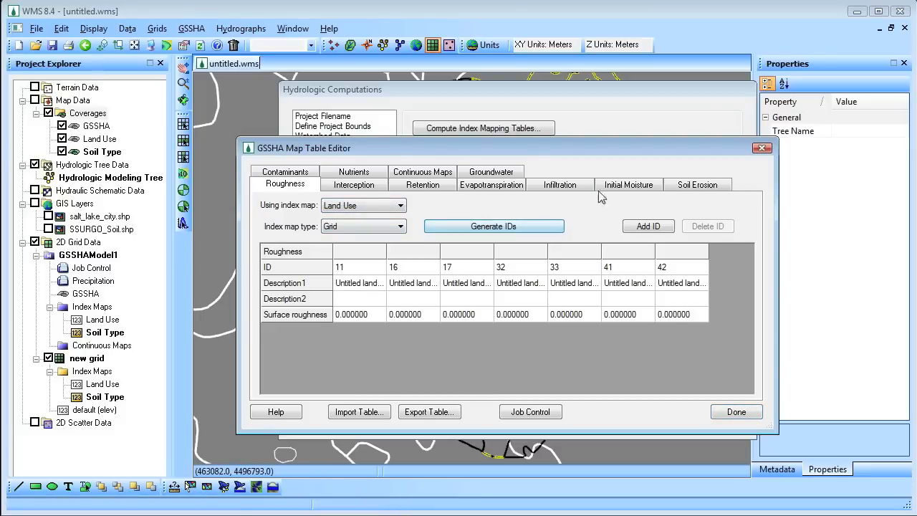
pyautogui.click(627, 183)
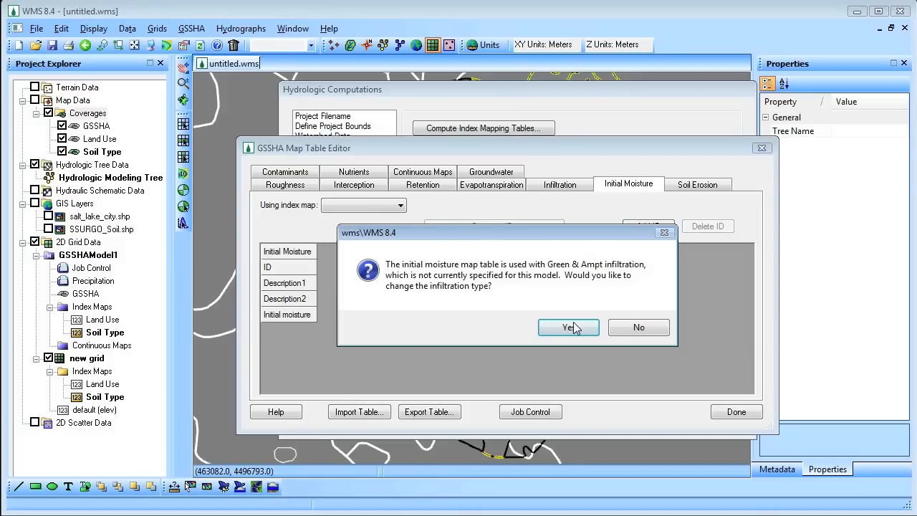
pyautogui.click(567, 327)
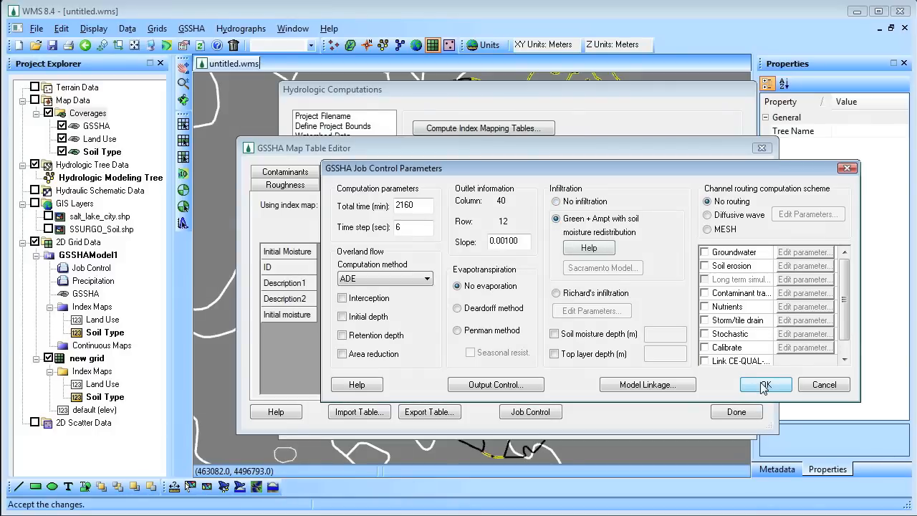
pyautogui.click(762, 384)
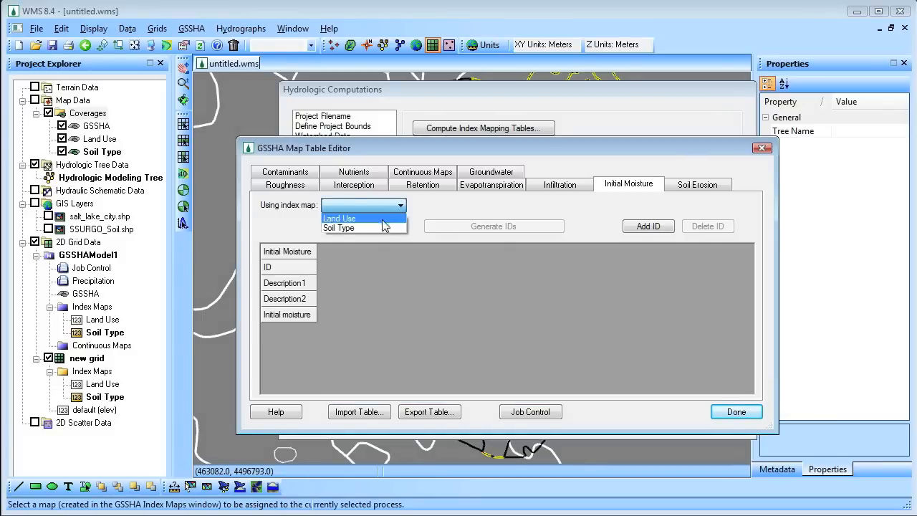
# - Set the initial moisture index map, import infiltration values from a table file and finish
pyautogui.click(559, 184)
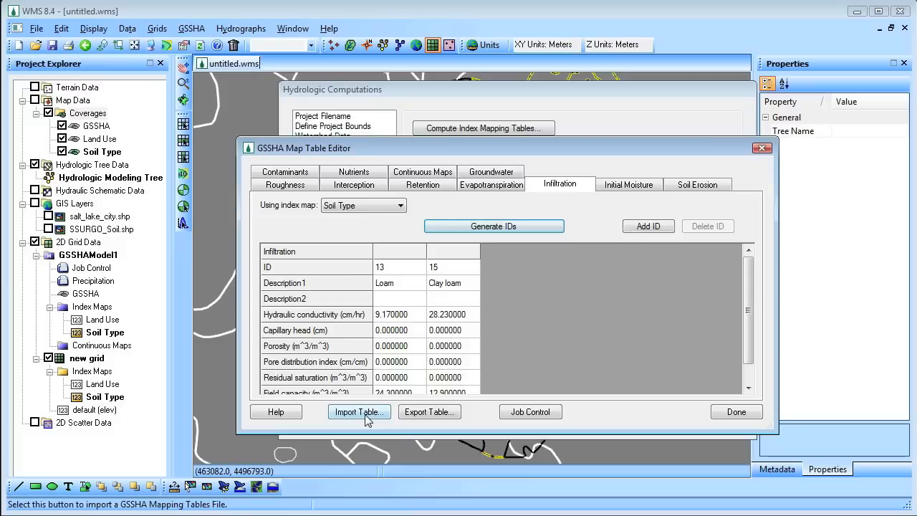
pyautogui.click(355, 412)
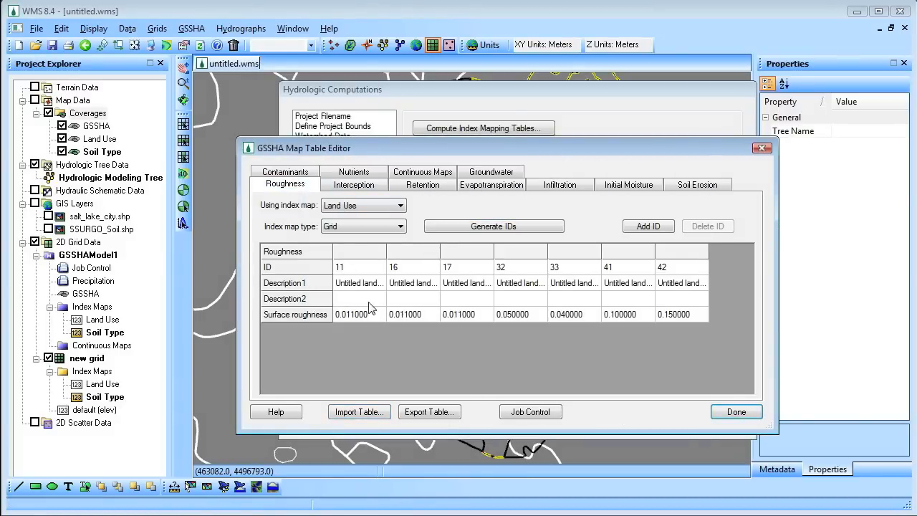
pyautogui.click(627, 184)
pyautogui.write('.2')
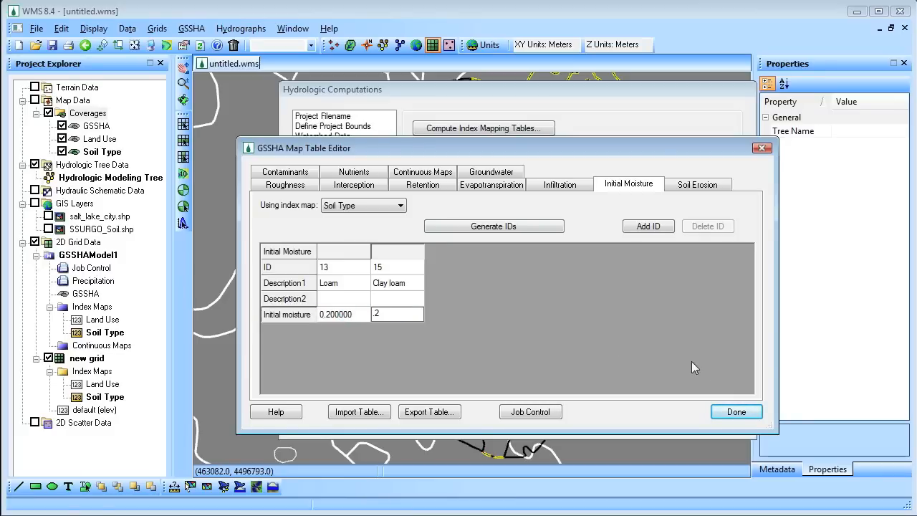
pyautogui.click(736, 411)
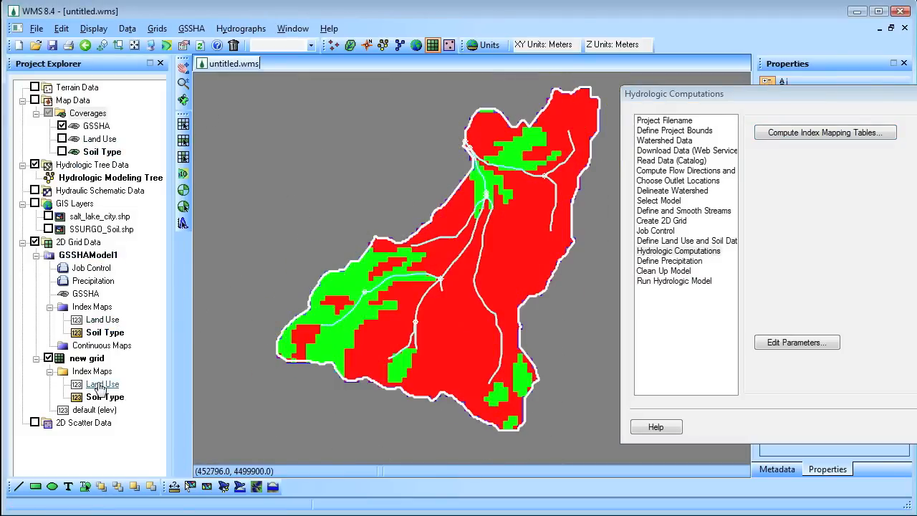
# - Select diffusive wave channel routing in GSSHA Job Control
pyautogui.click(106, 397)
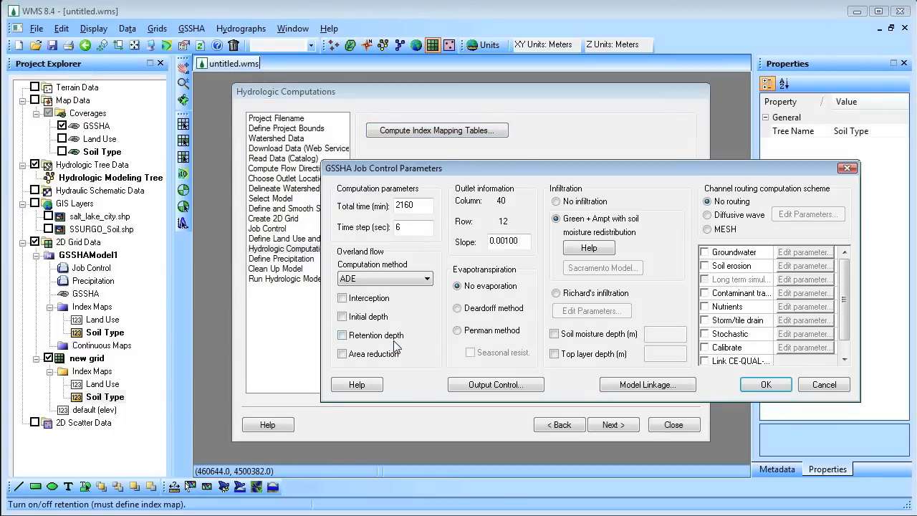
pyautogui.click(708, 215)
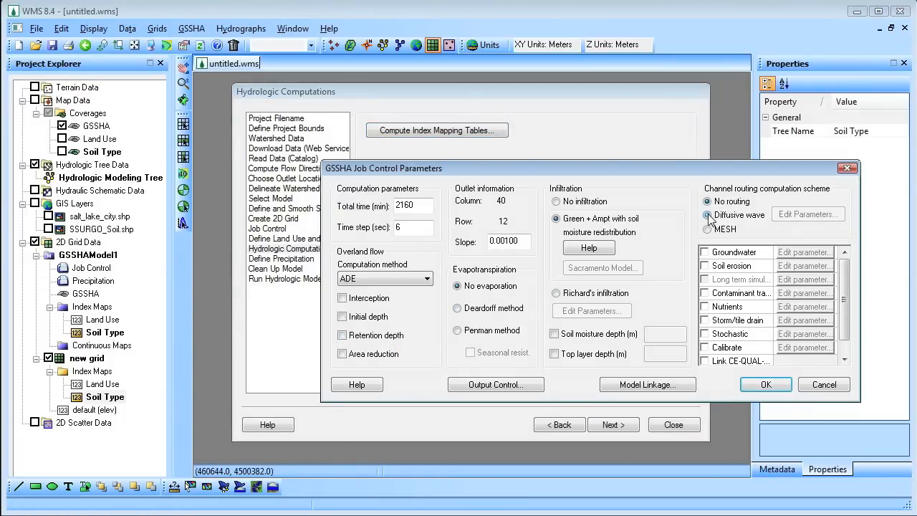
pyautogui.click(708, 215)
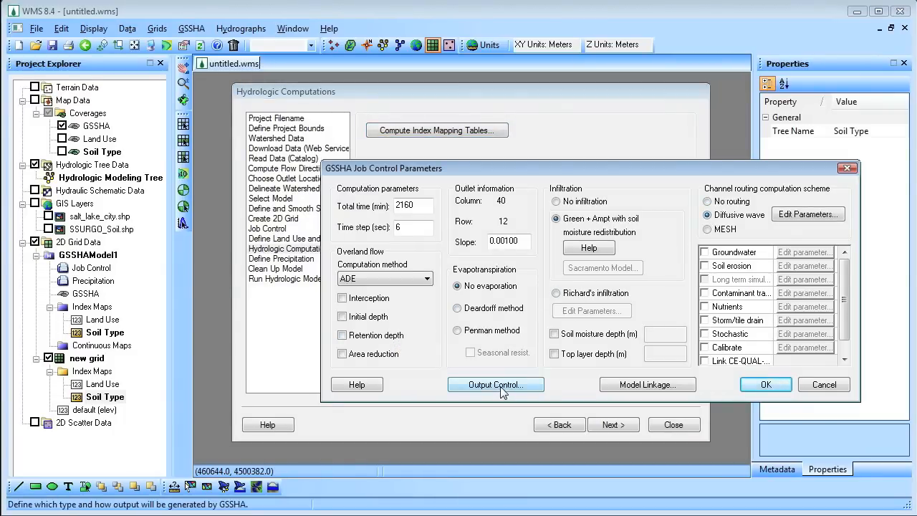
# - Add cumulative infiltration depth to the output written every 30 minutes
pyautogui.click(495, 384)
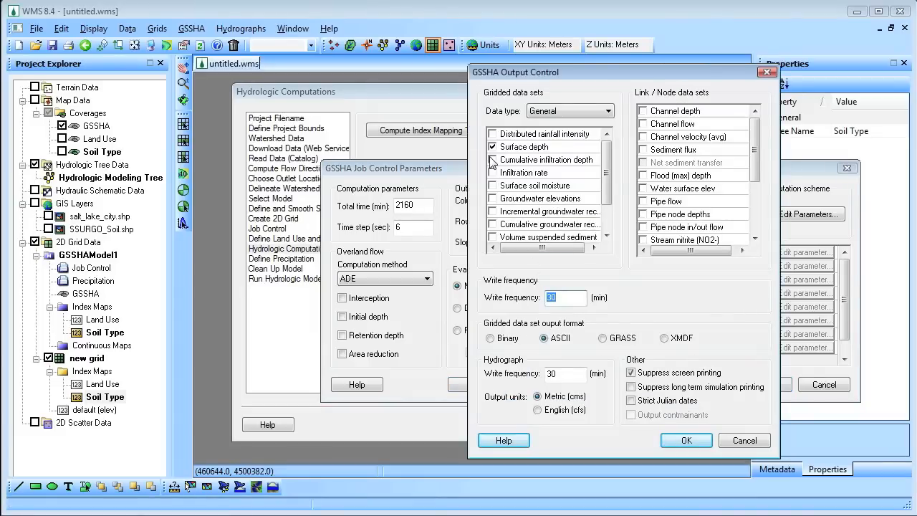
pyautogui.click(493, 159)
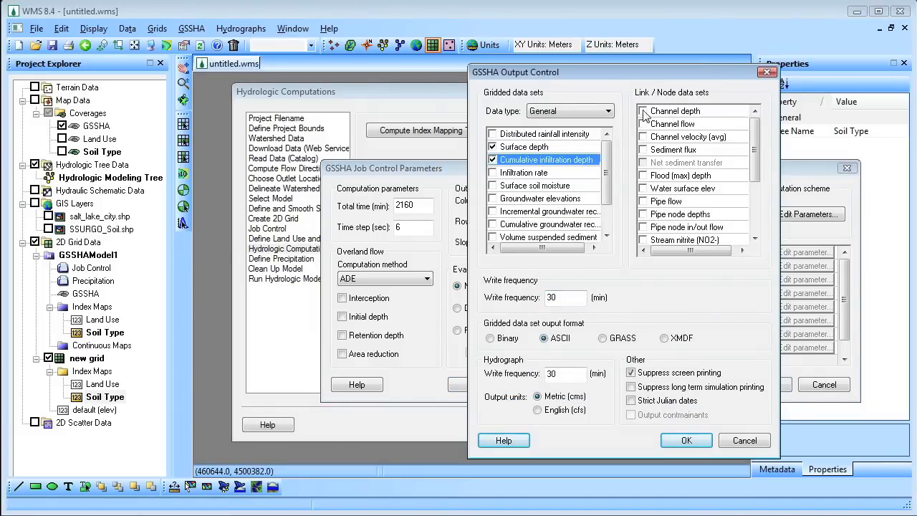
pyautogui.click(642, 123)
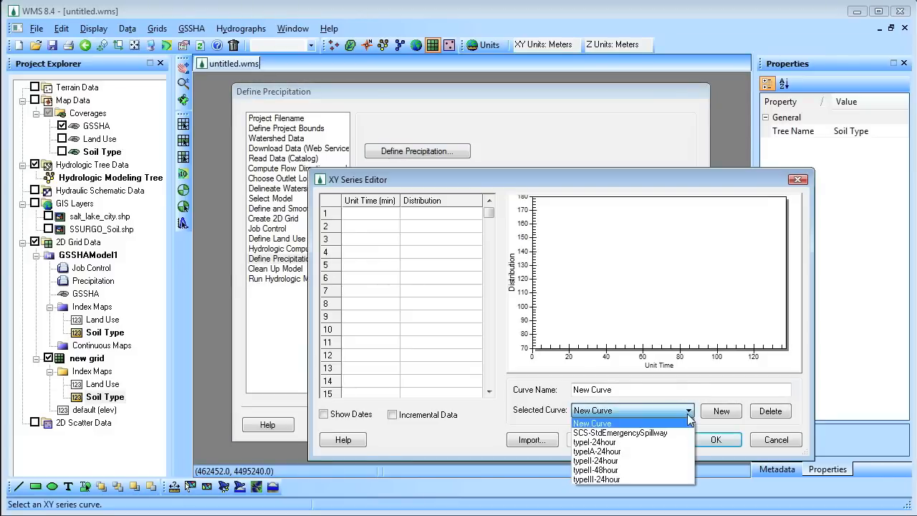
# - Define the hyetograph with the typeII-24hour curve and 62.4 mm average depth
pyautogui.click(595, 442)
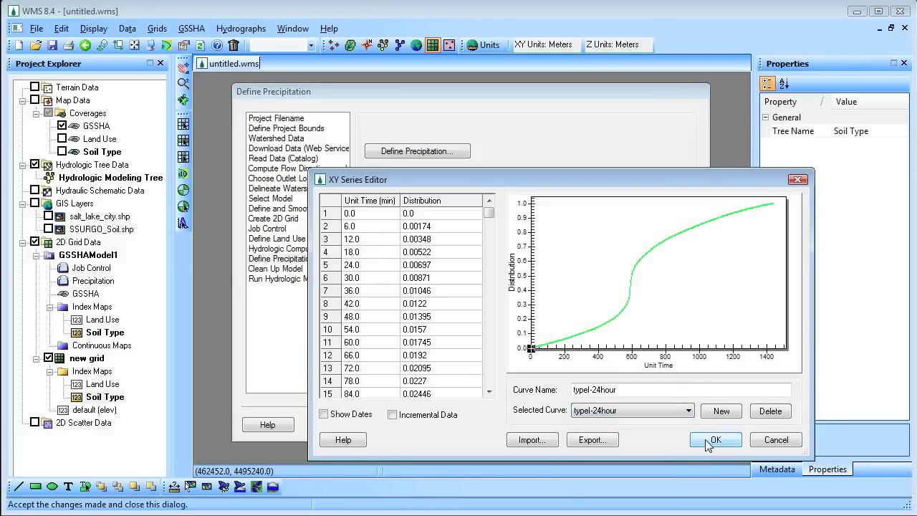
pyautogui.click(715, 440)
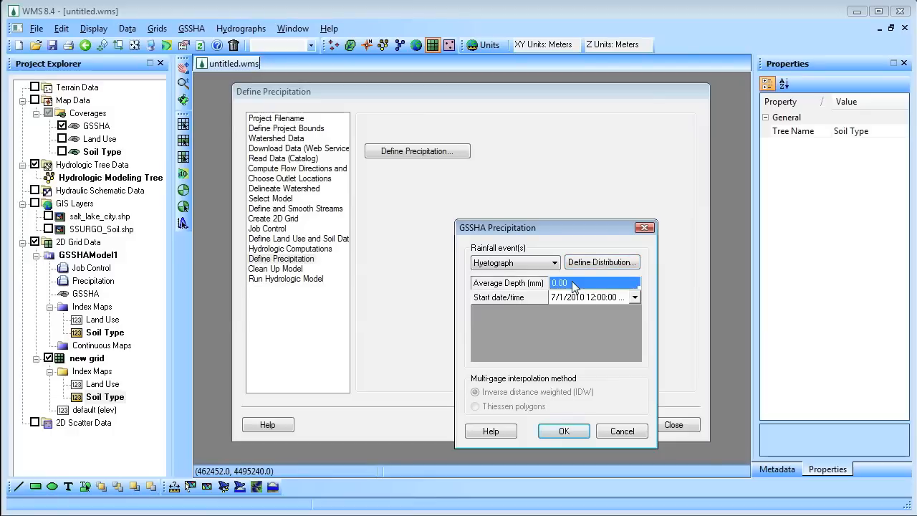
pyautogui.write('62.4')
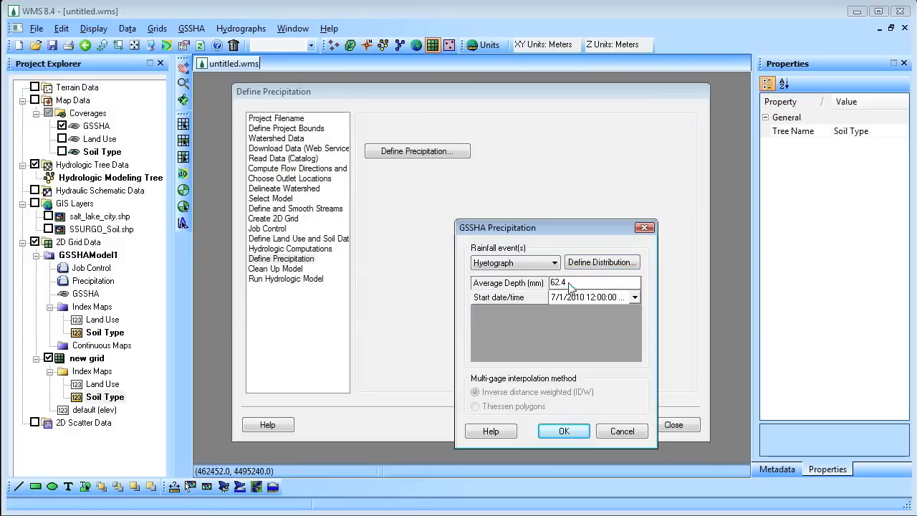
pyautogui.click(565, 429)
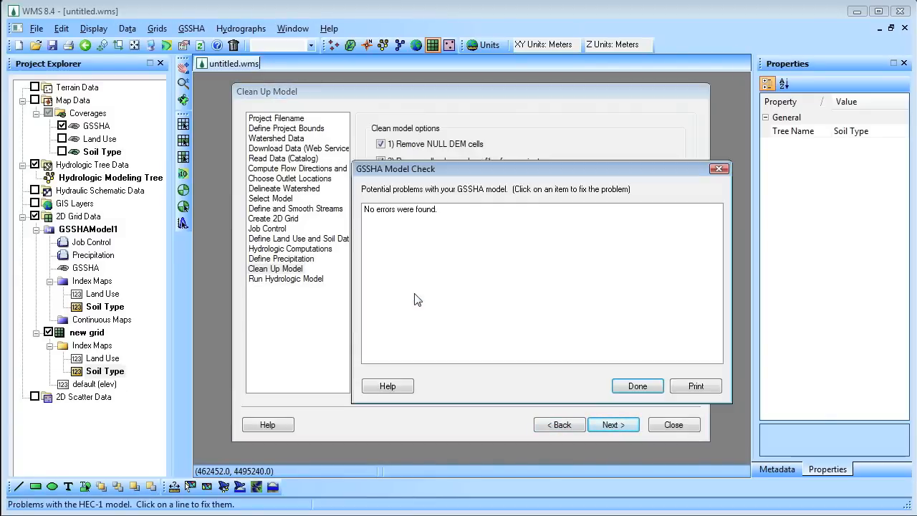
# - Accept the error-free model check, dismiss the clean-up log and finish the hydrologic modeling wizard
pyautogui.click(636, 385)
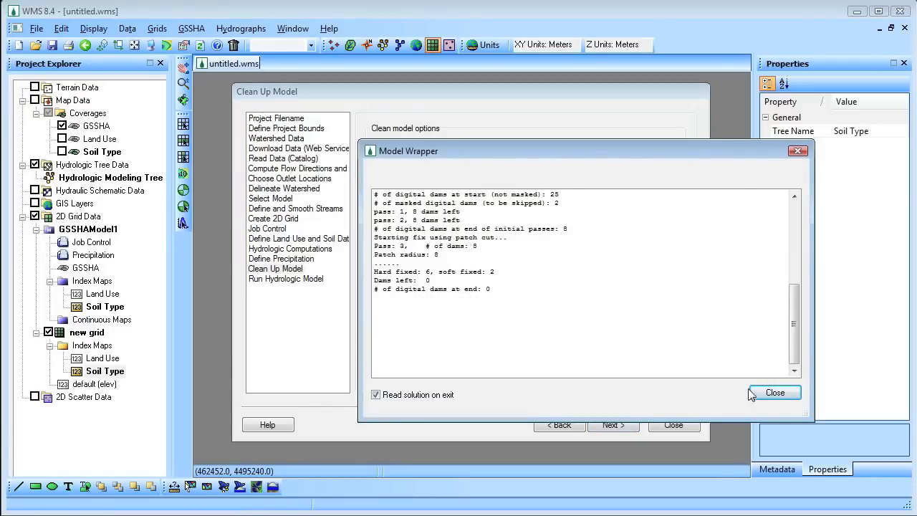
pyautogui.click(774, 392)
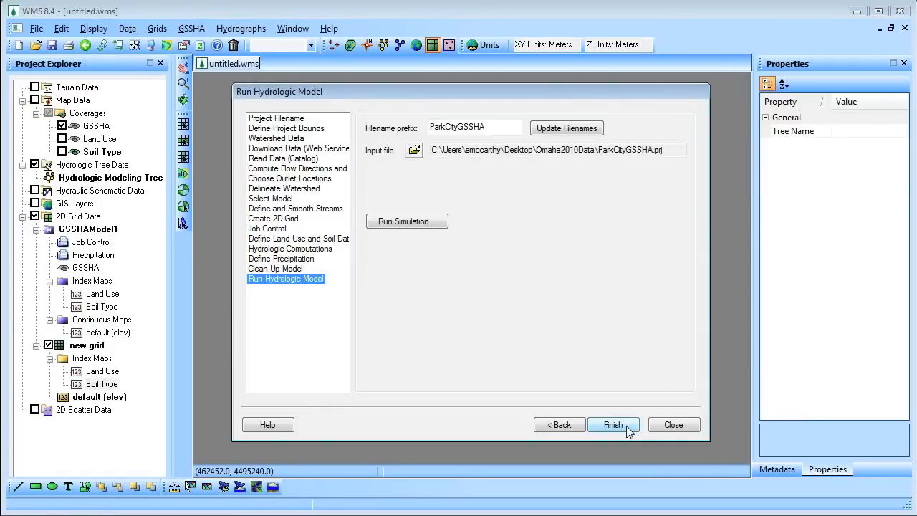
pyautogui.click(613, 424)
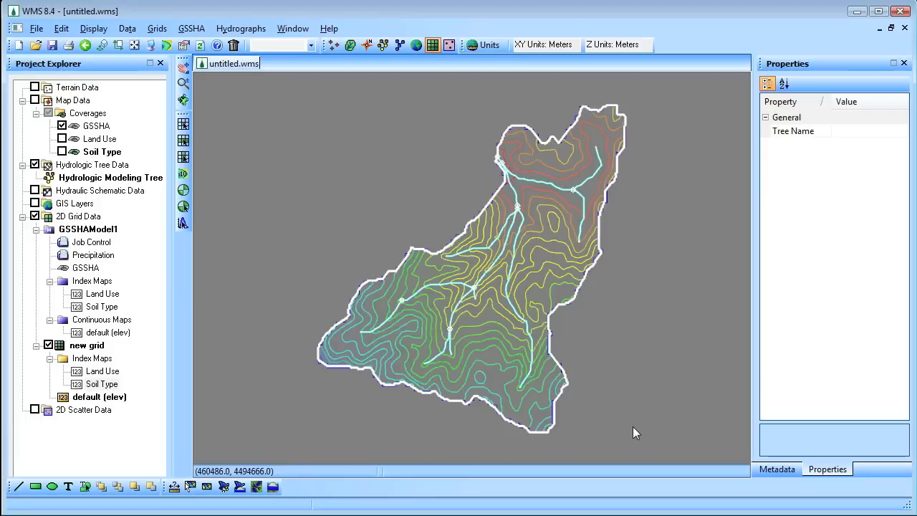
# - Run GSSHA from the GSSHA menu with the default run options until the log reports completion
pyautogui.click(192, 29)
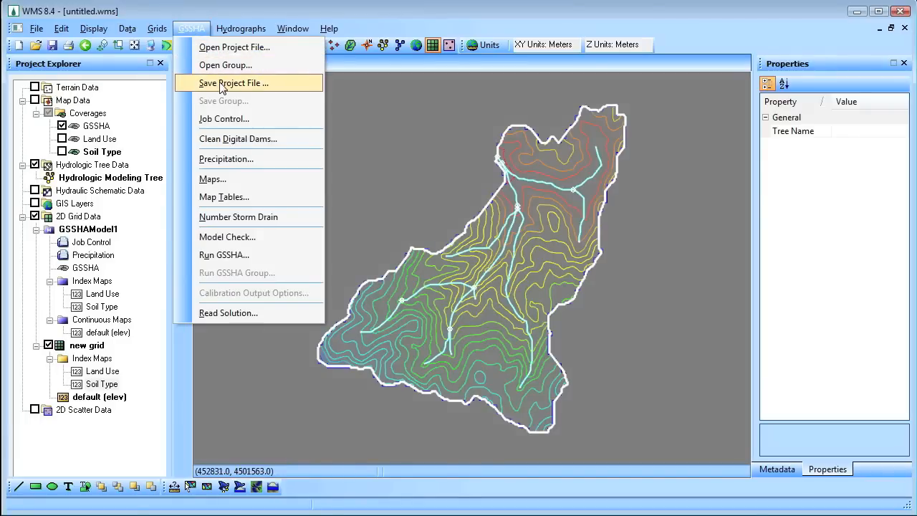
pyautogui.moveTo(198, 31)
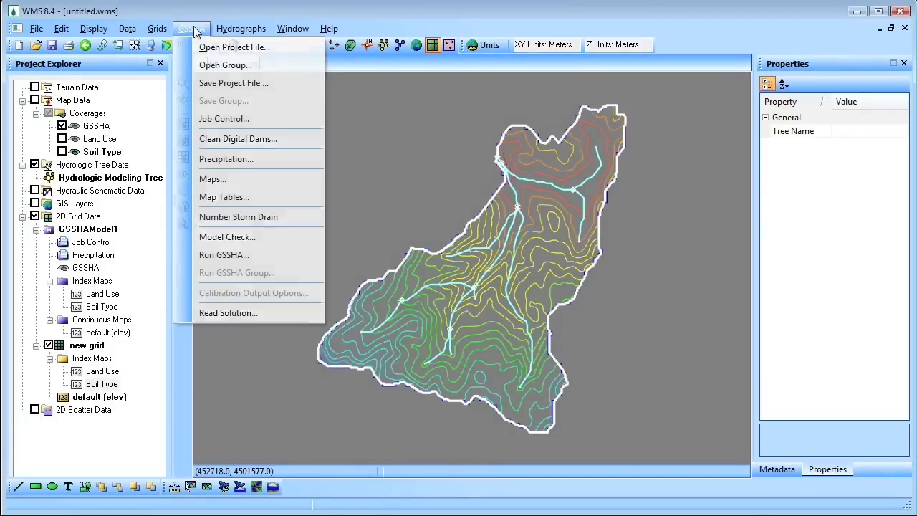
pyautogui.click(224, 255)
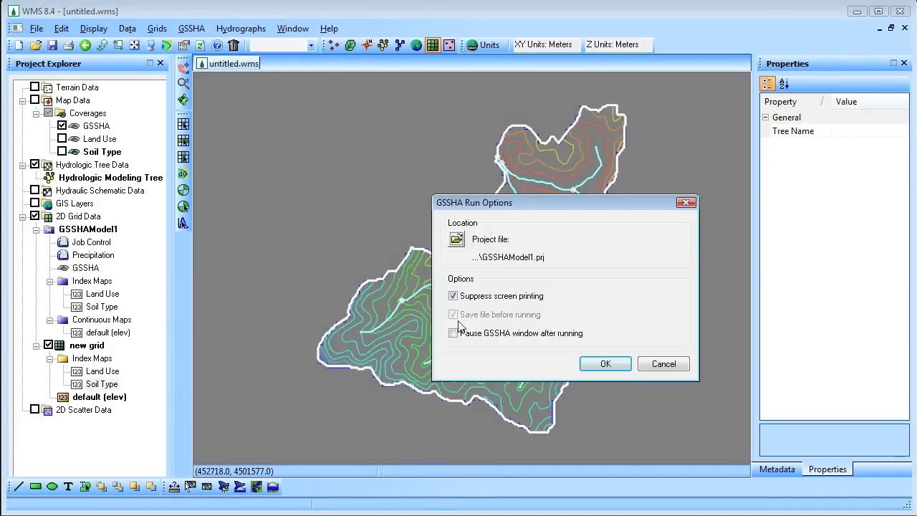
pyautogui.click(605, 364)
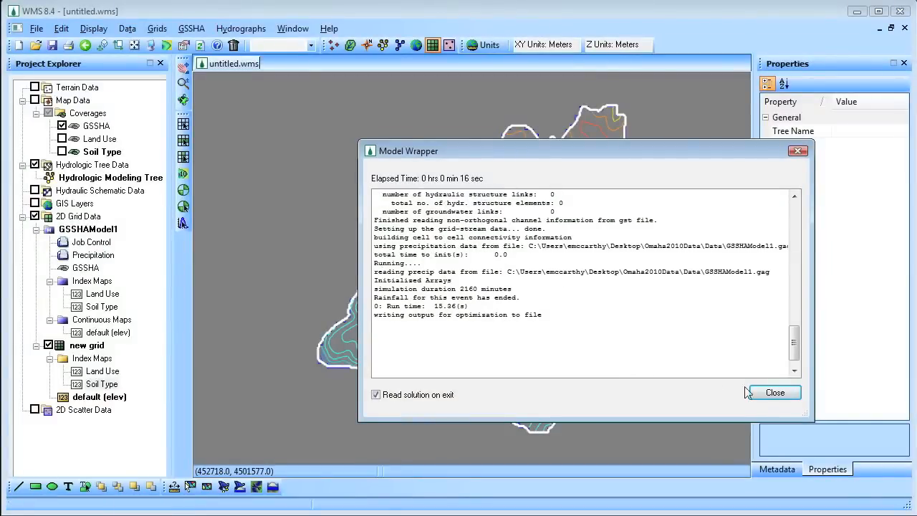
# - Load the solution and view the outlet hydrograph peaking at 427.27
pyautogui.click(774, 393)
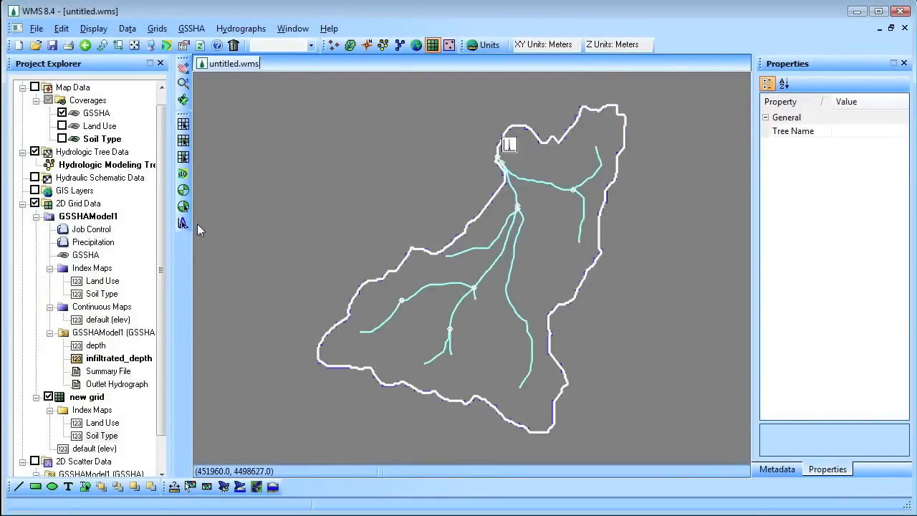
pyautogui.click(509, 143)
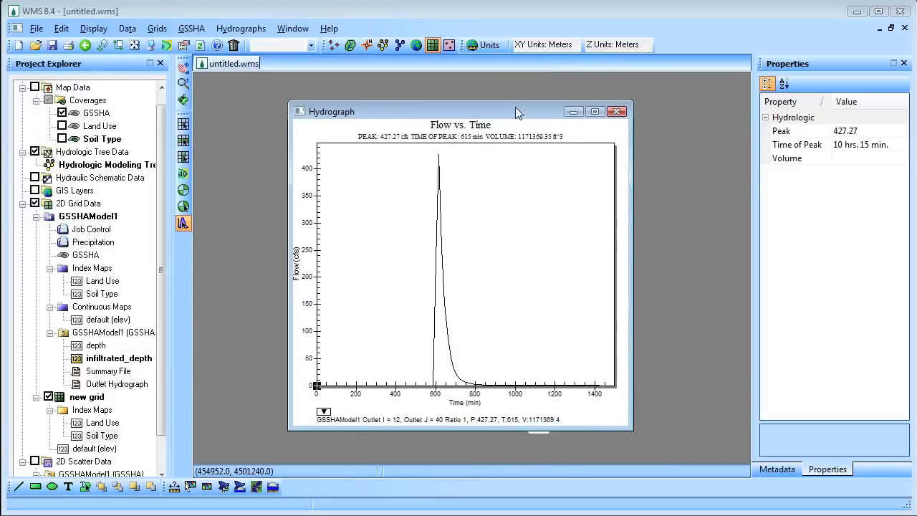
pyautogui.click(617, 112)
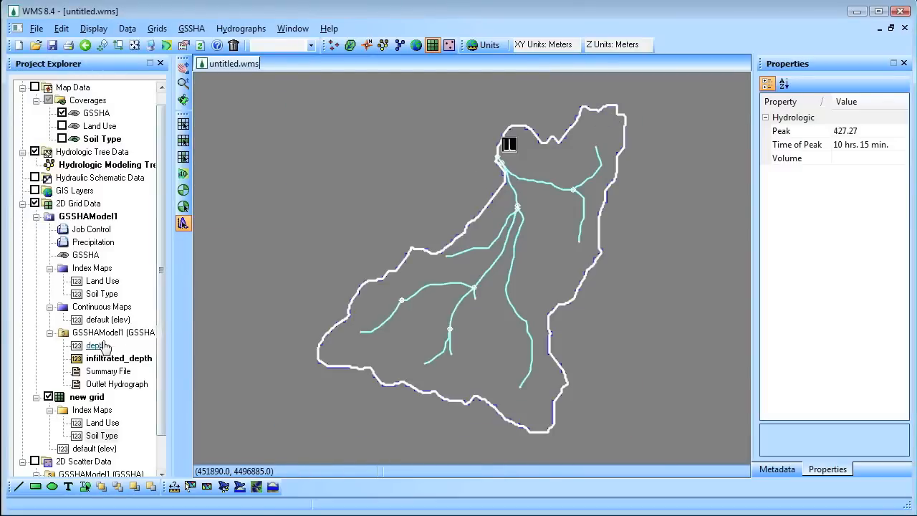
# - Display the depth dataset over the basin at the 12:00 PM time step
pyautogui.click(95, 346)
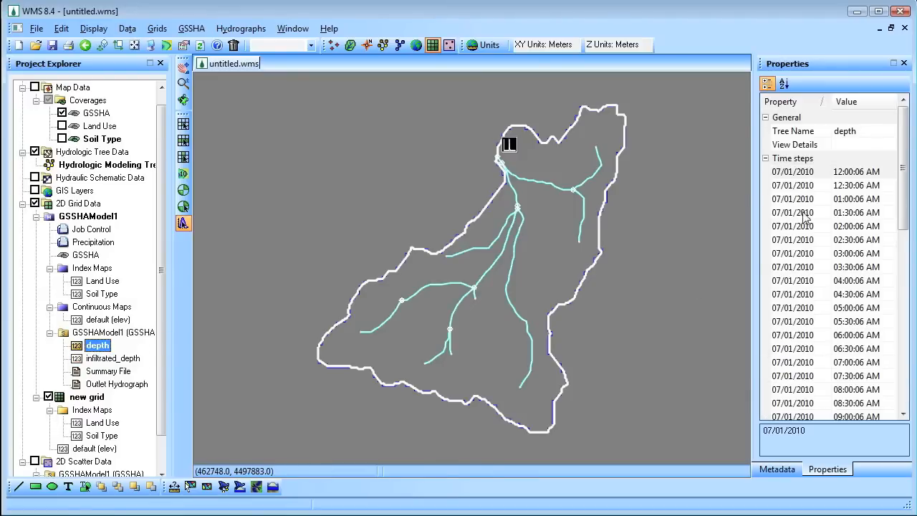
pyautogui.click(824, 253)
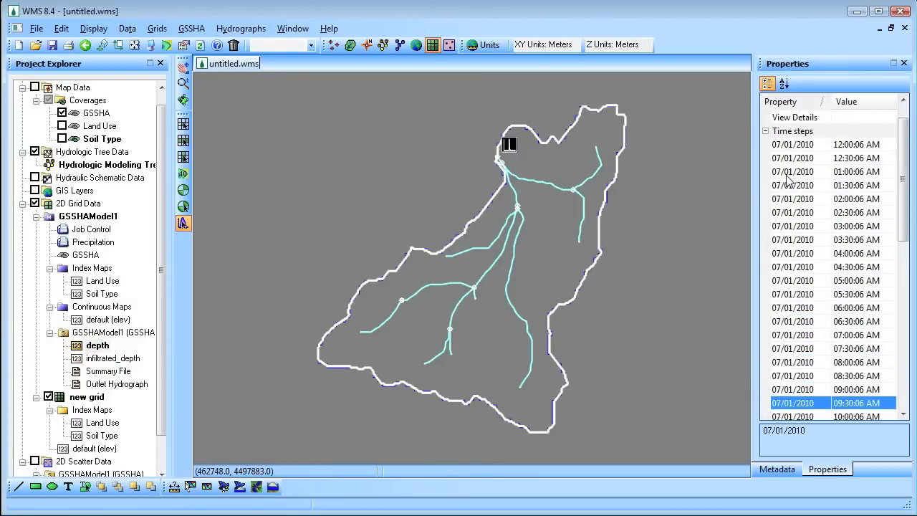
pyautogui.click(824, 390)
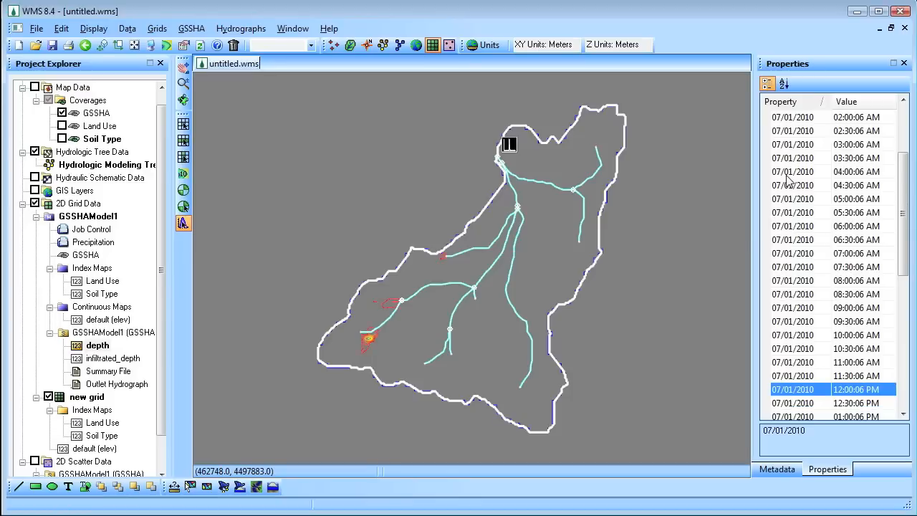